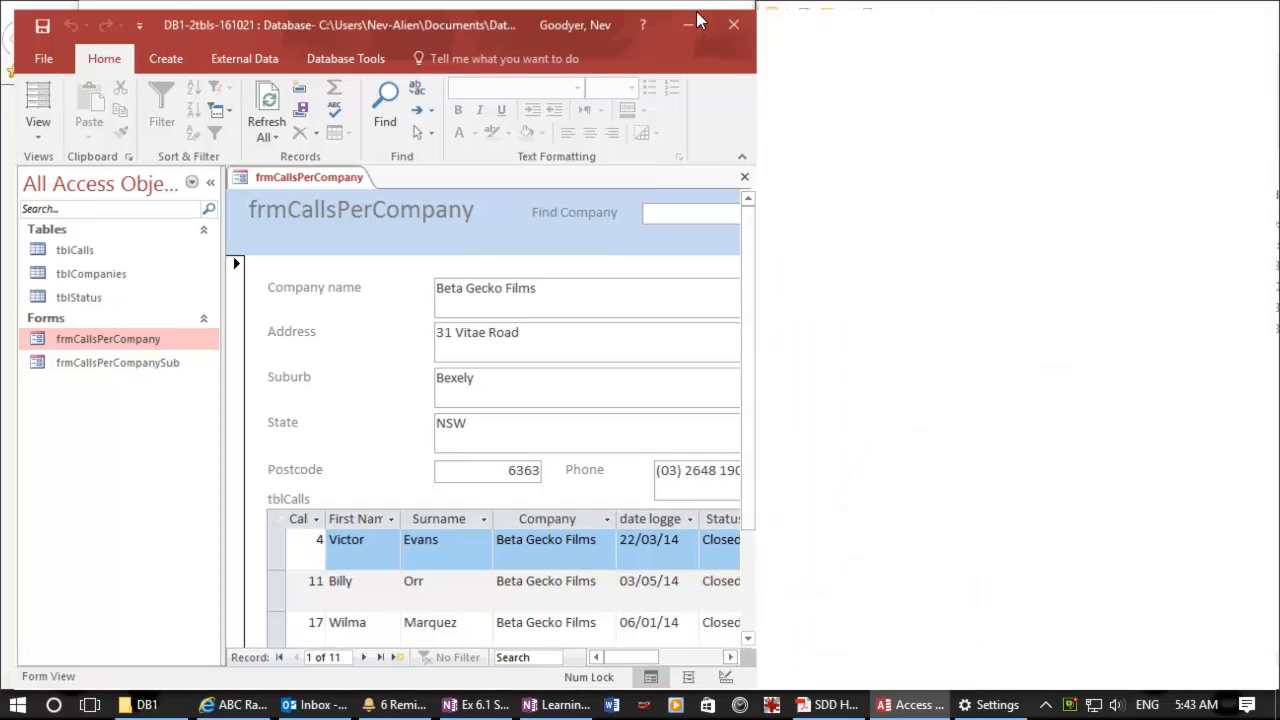
Use the company finder to visit Red Light-Switch theatre, The Big Cow Company, then Small Apple Films.
click(771, 207)
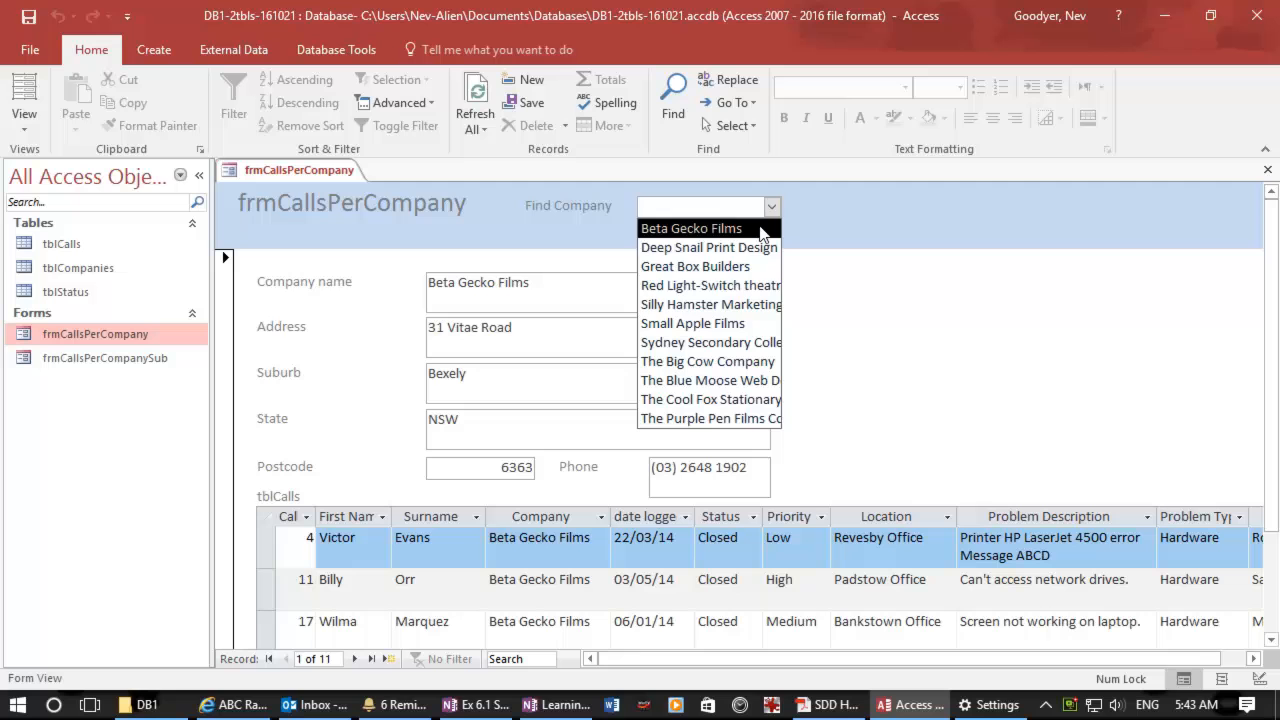
click(710, 285)
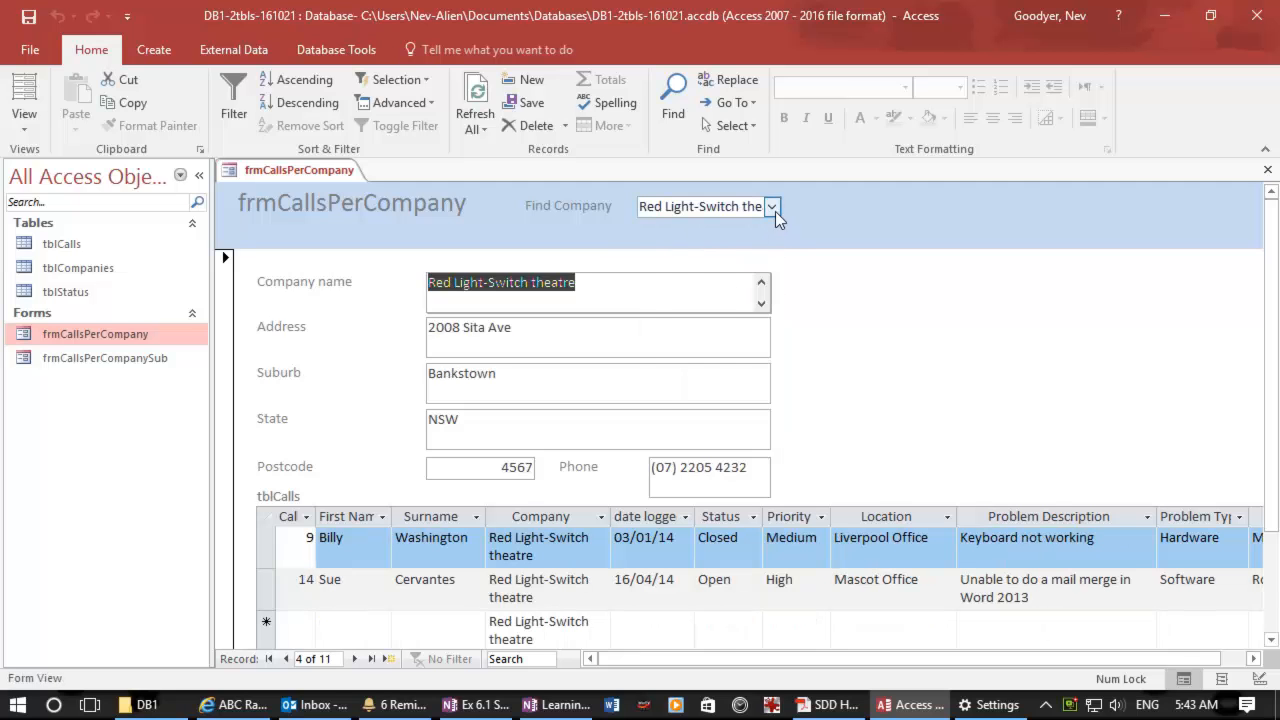
click(771, 206)
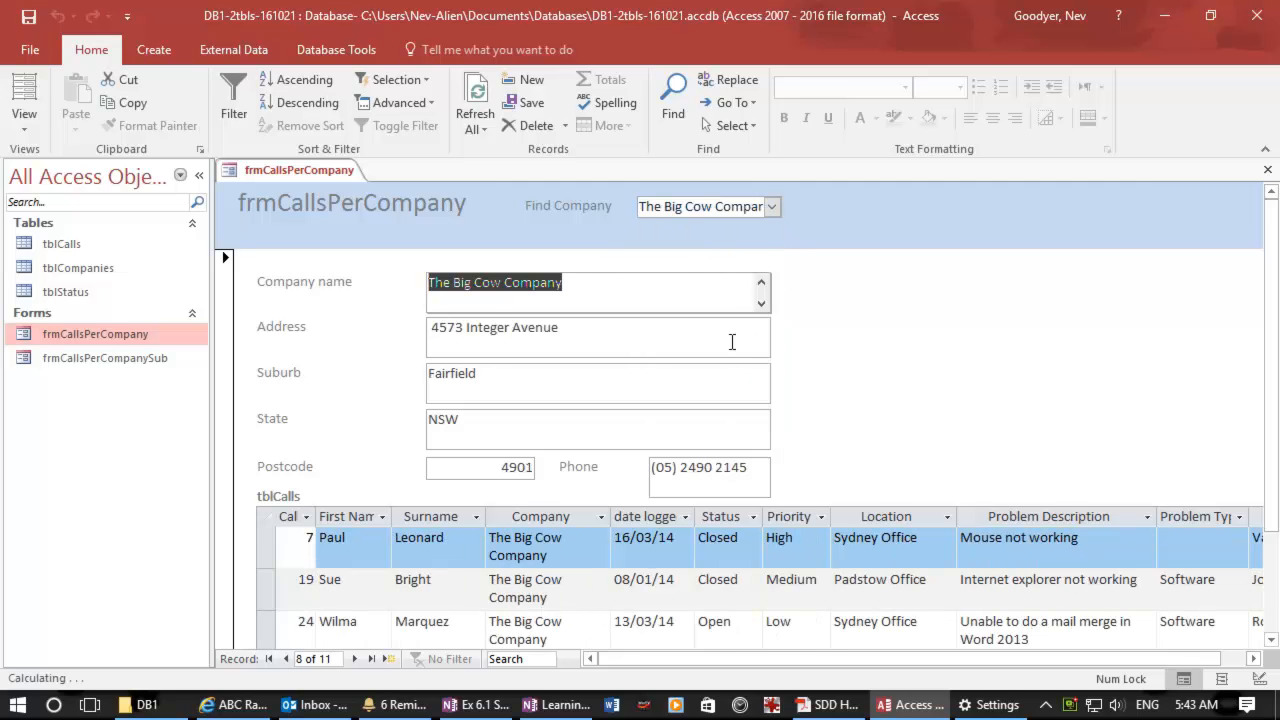
click(771, 206)
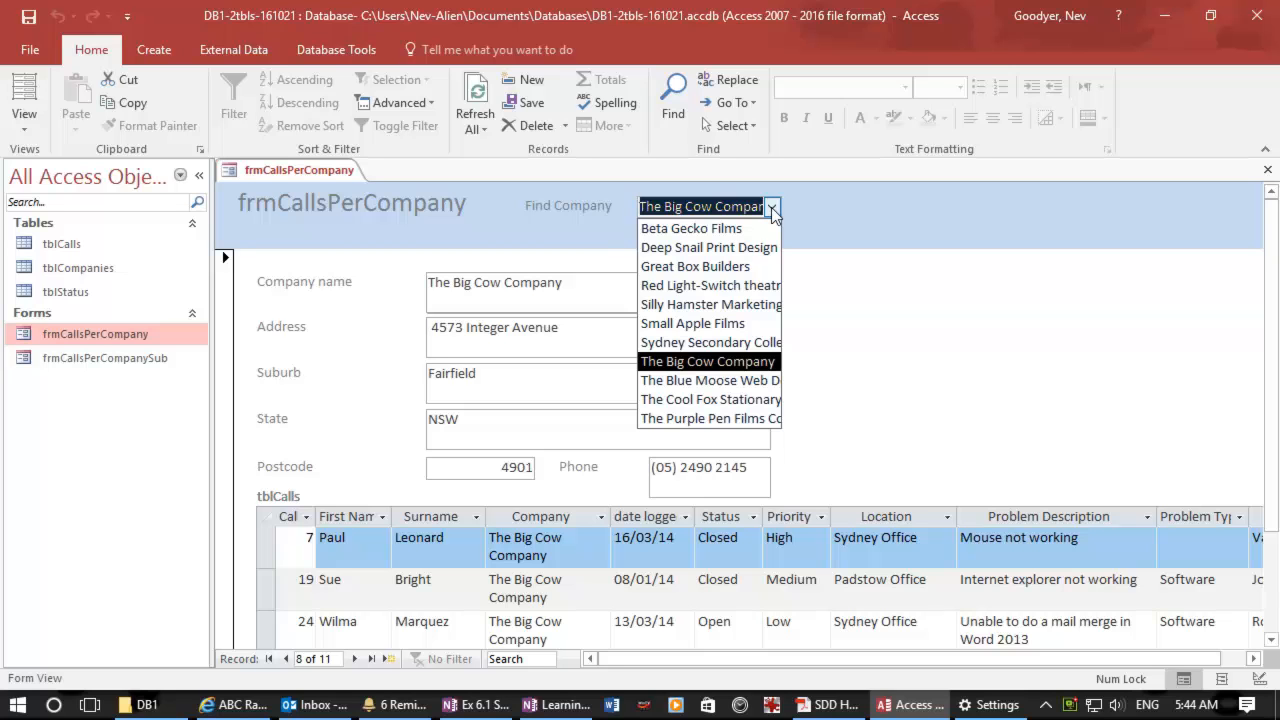
click(708, 304)
text(silly)
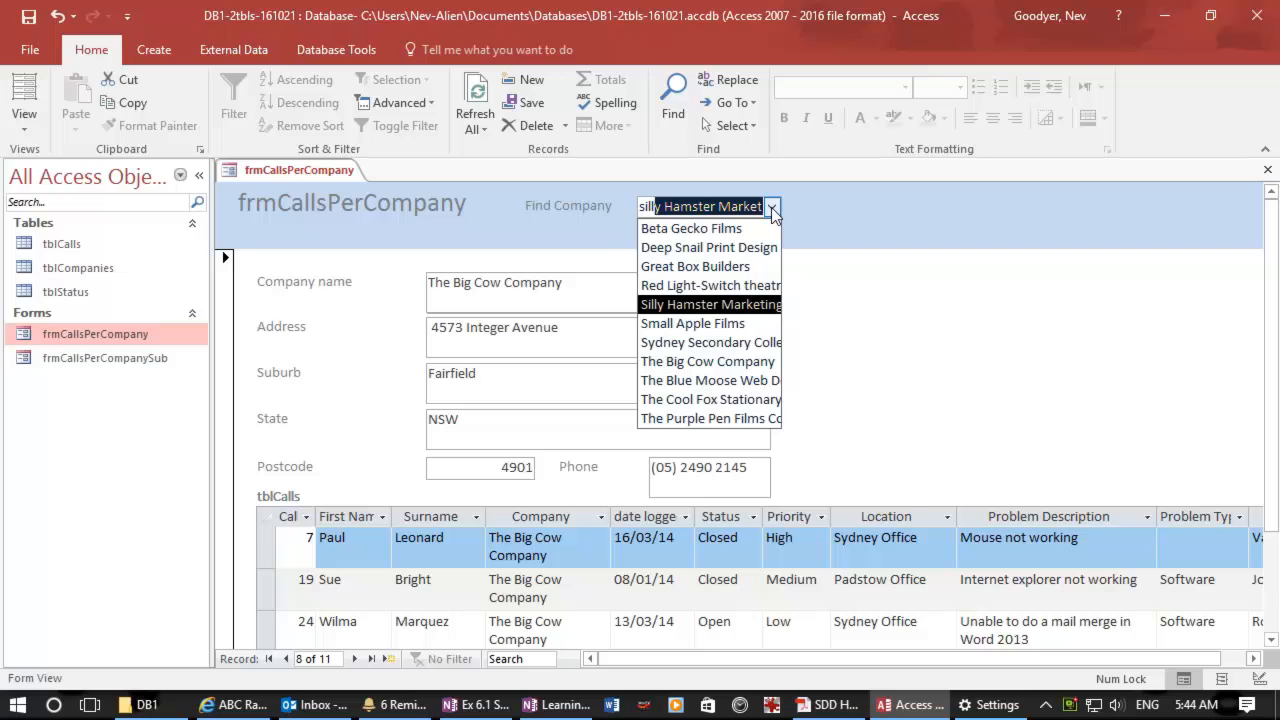
text(small Apple Films)
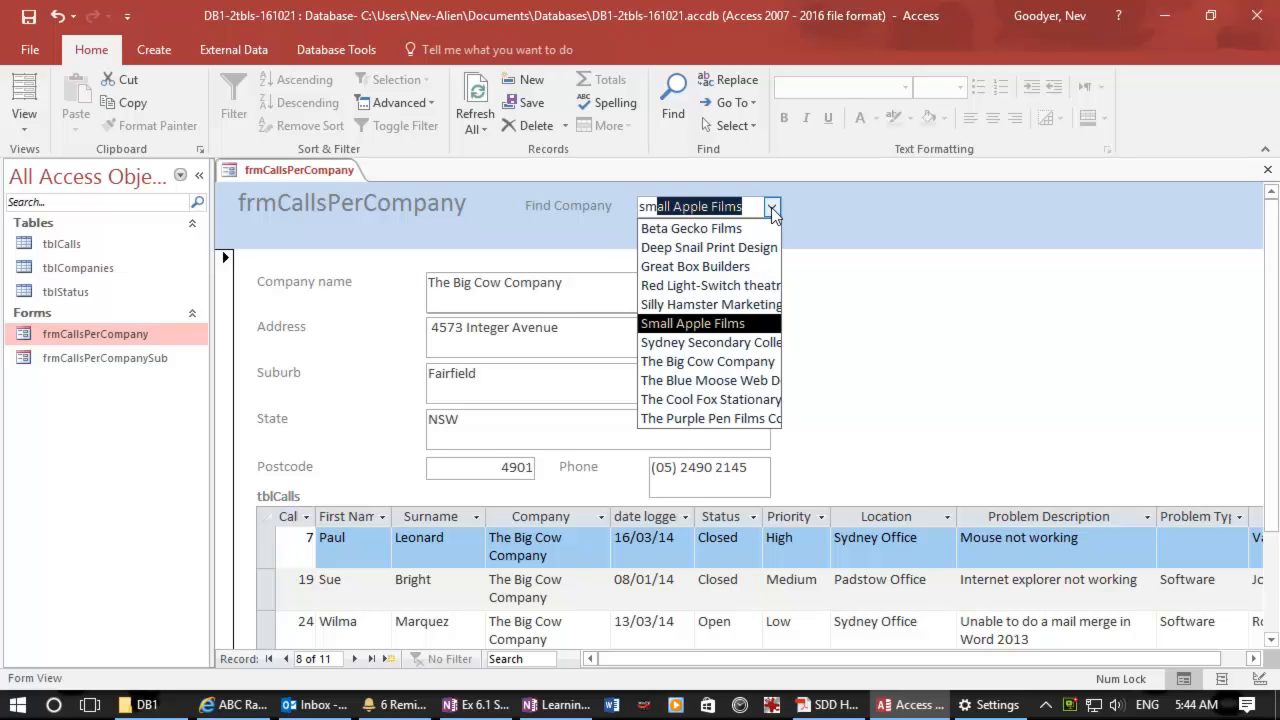
click(692, 323)
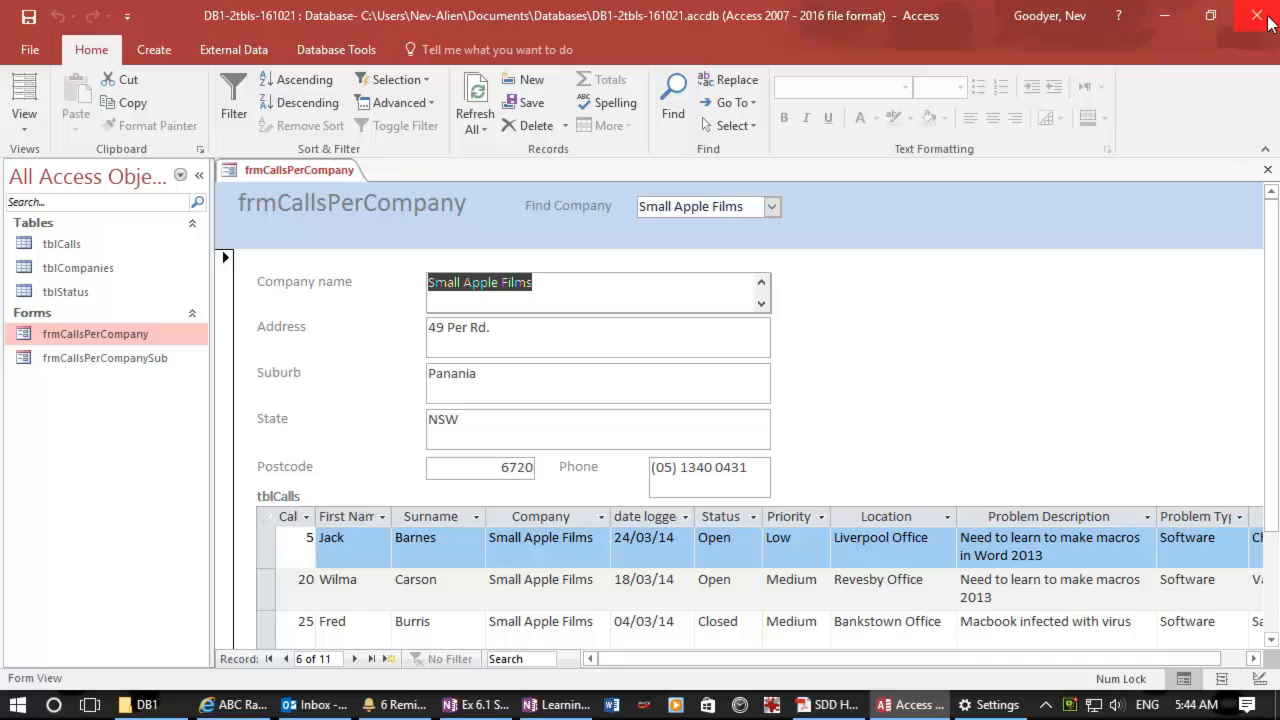
mouse_move(265, 28)
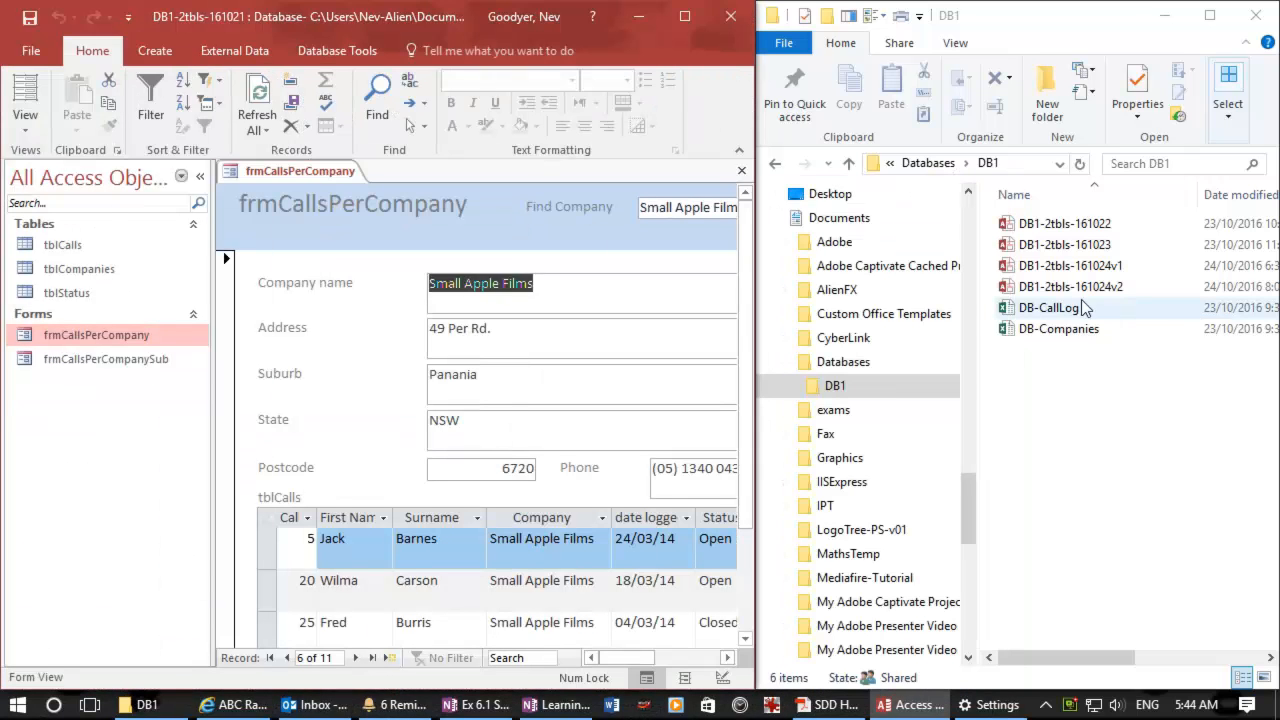
Duplicate the database file and name the copy DB1-2tbls-161025.
click(1070, 287)
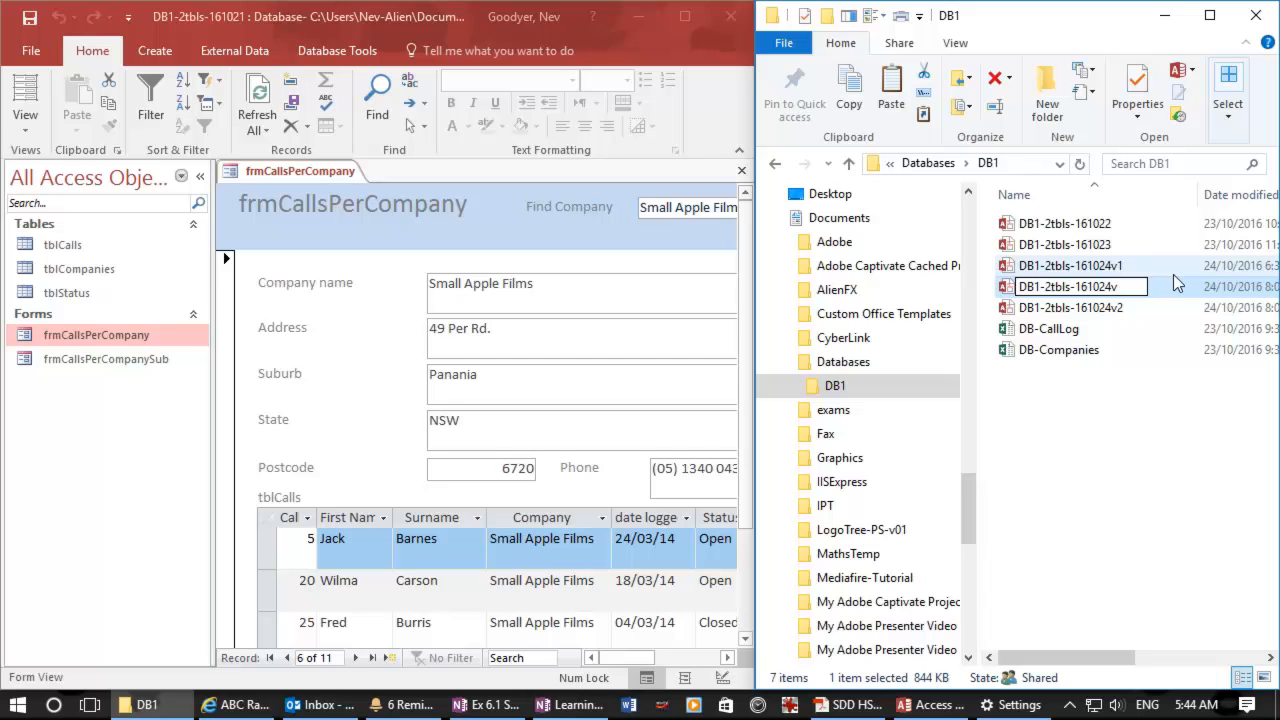
text(DB1-2tbls-161025)
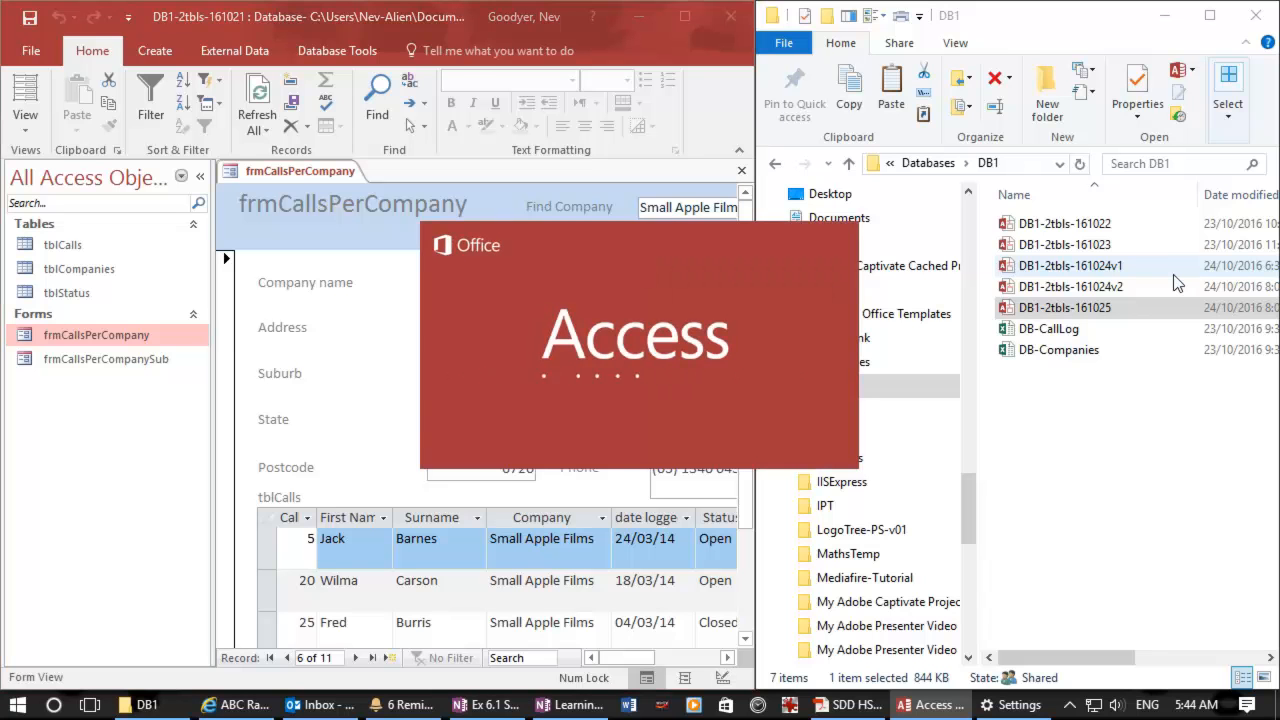
Open DB1-2tbls-161025, enable its content, and open frmCallsByCompany in Design View.
double_click(1064, 307)
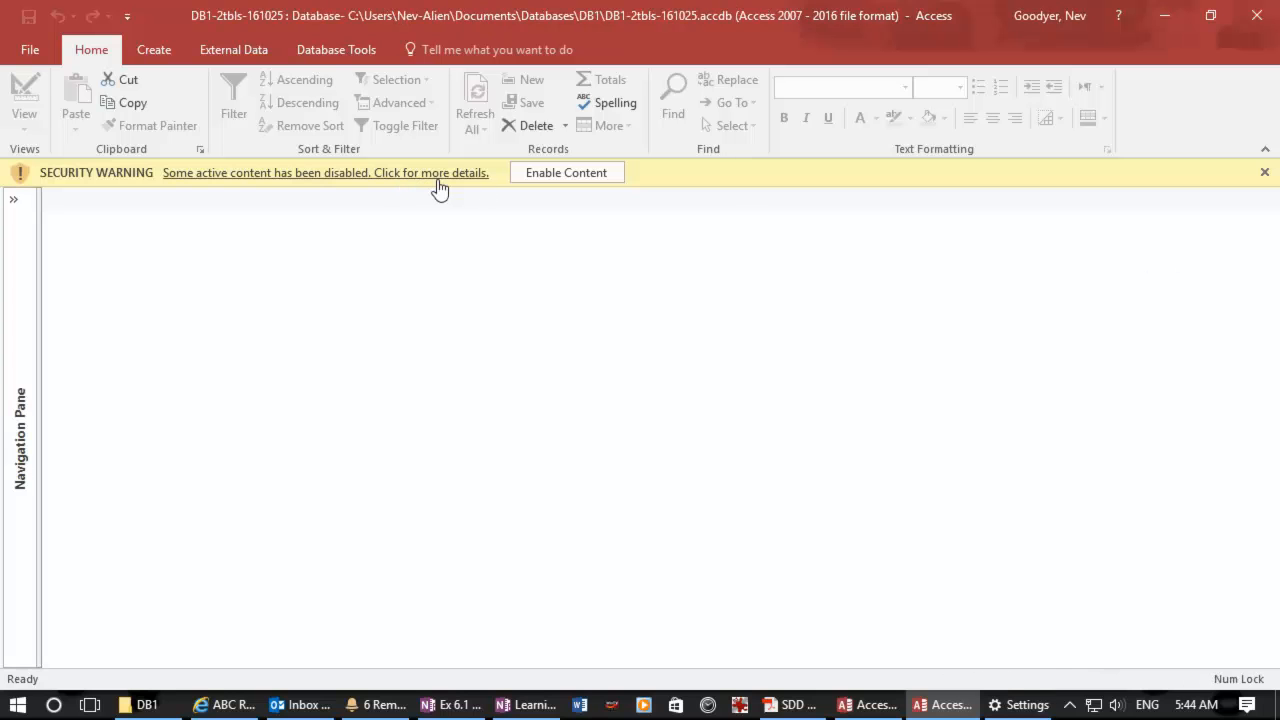
click(14, 198)
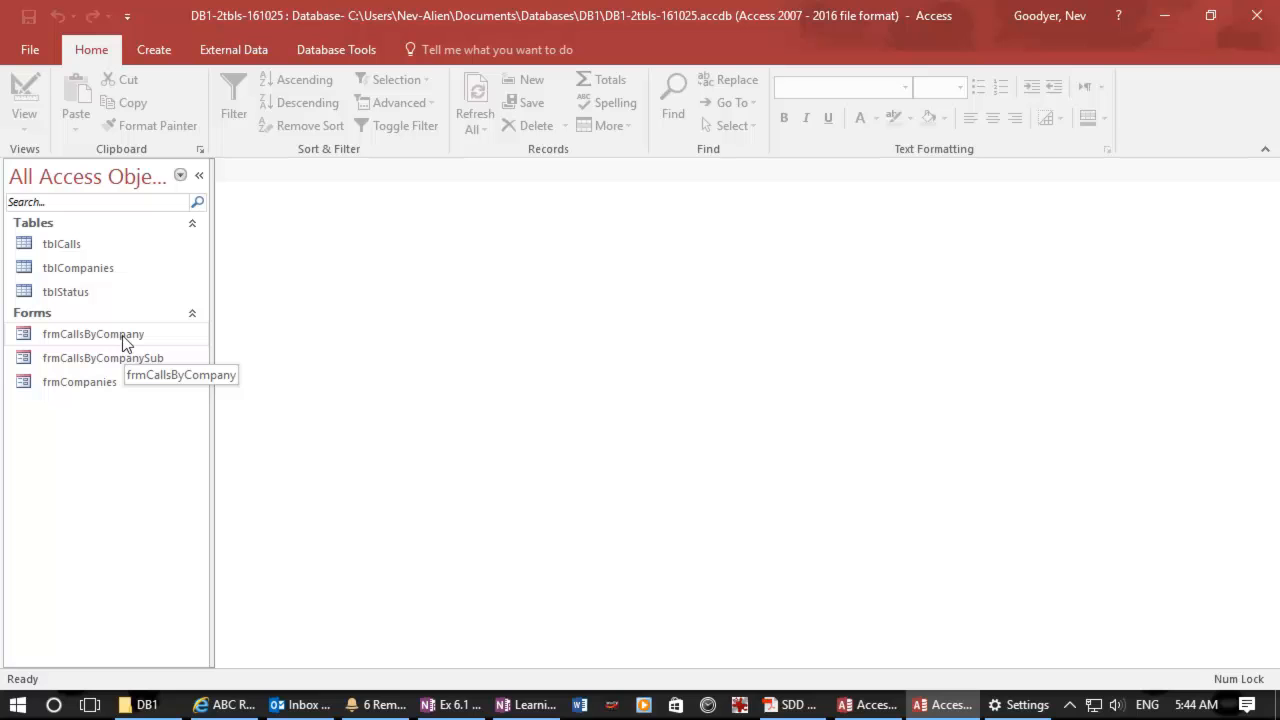
right_click(93, 333)
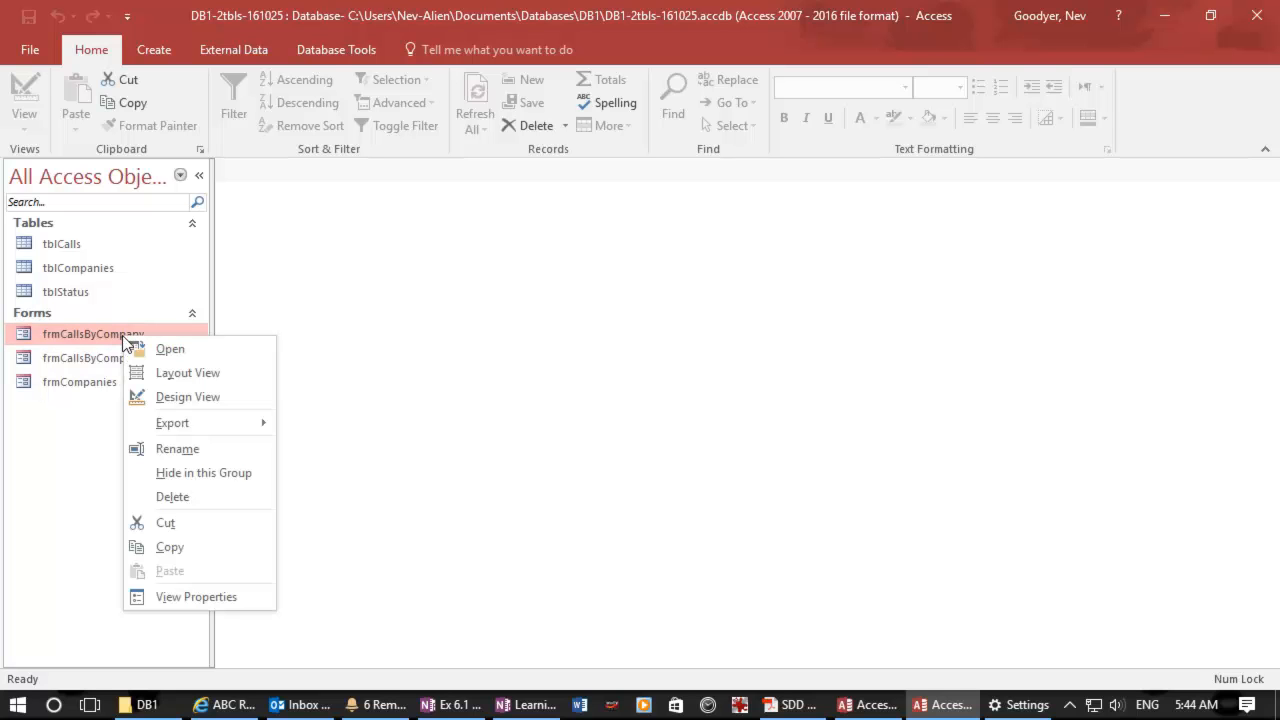
mouse_move(188, 397)
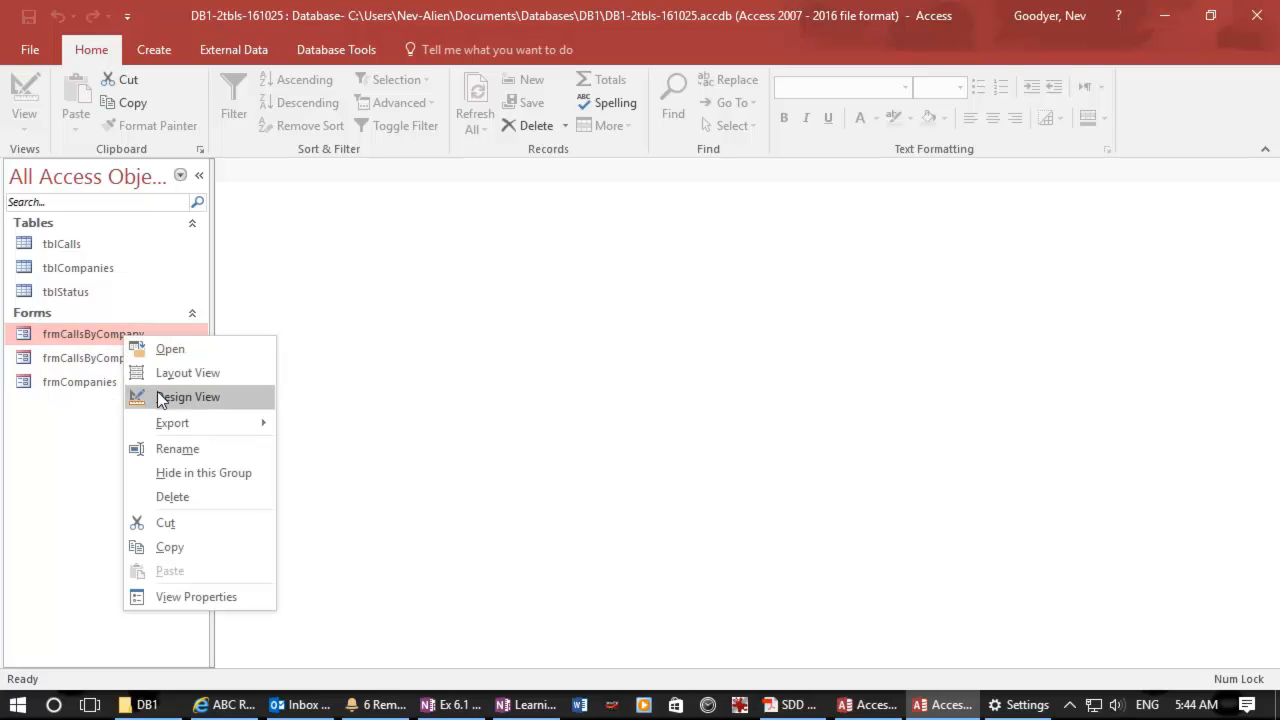
click(187, 397)
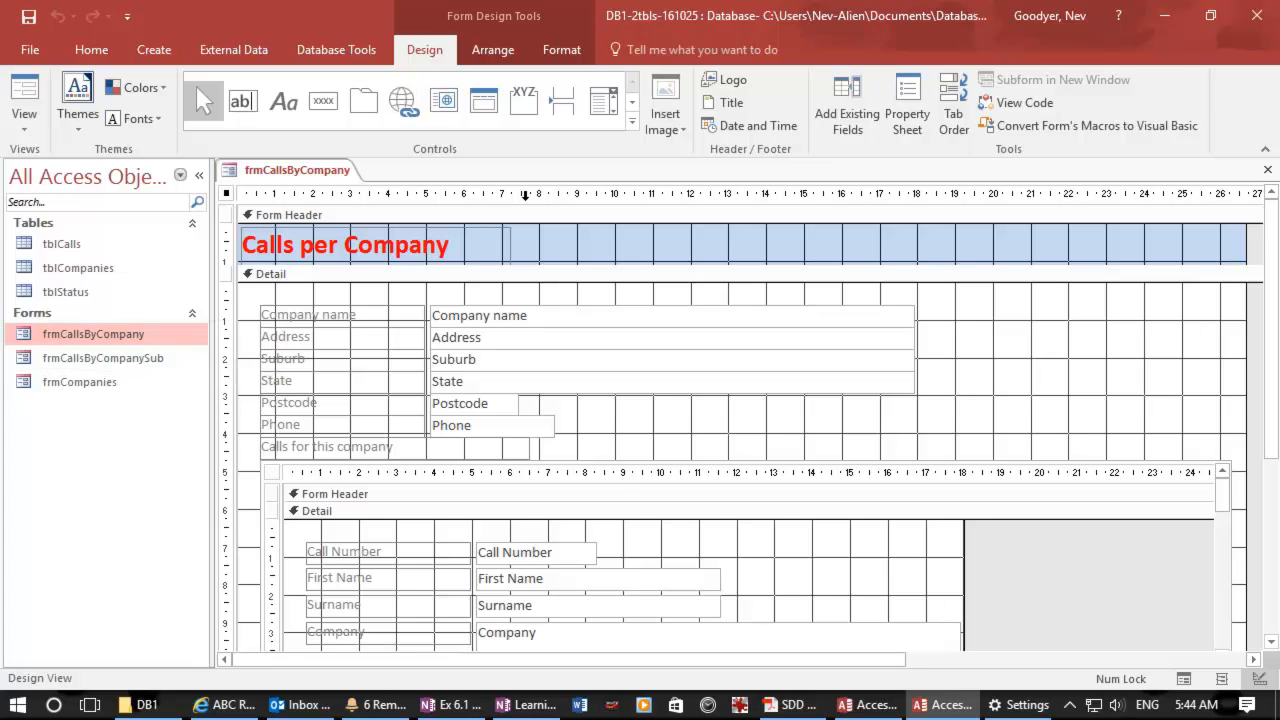
mouse_move(925, 250)
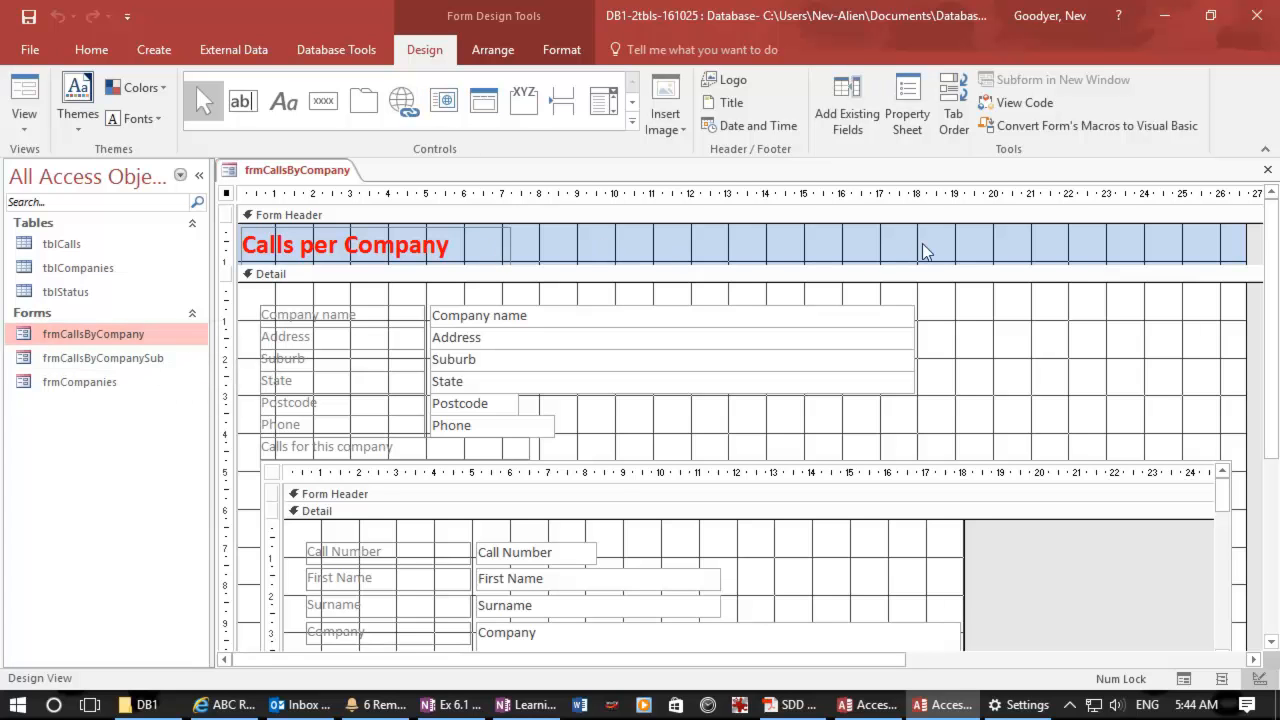
mouse_move(565, 100)
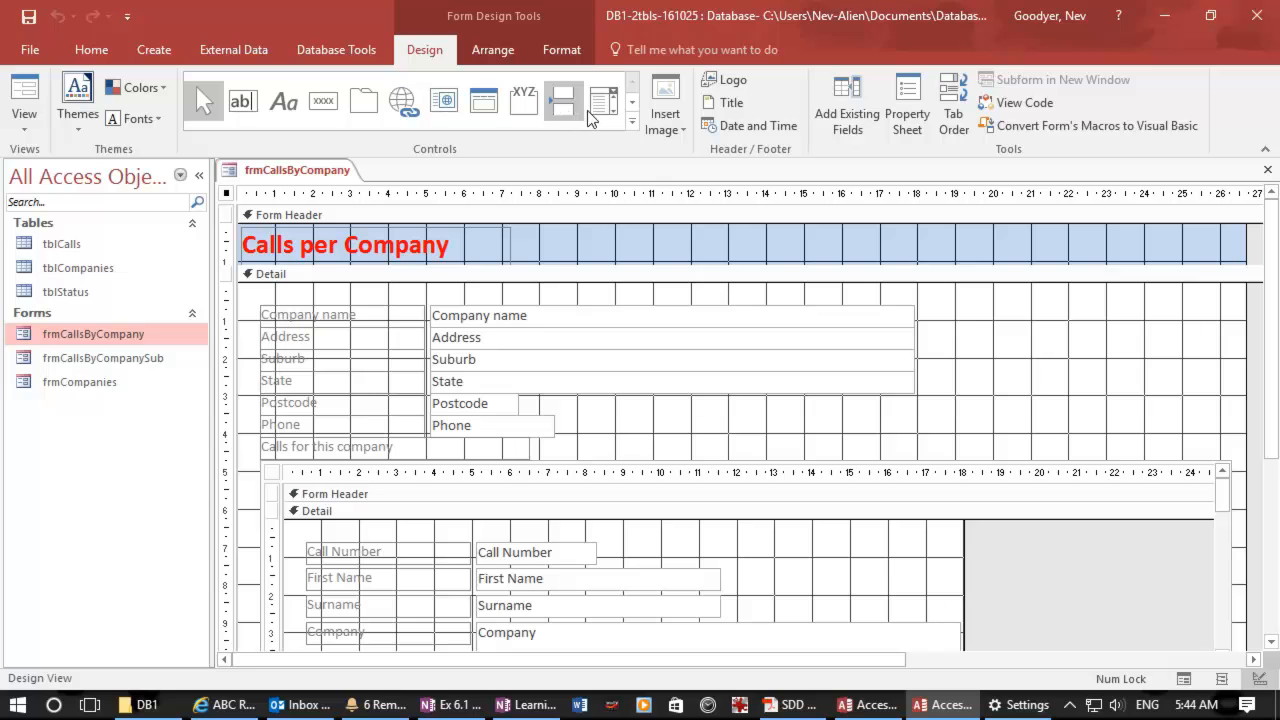
mouse_move(603, 101)
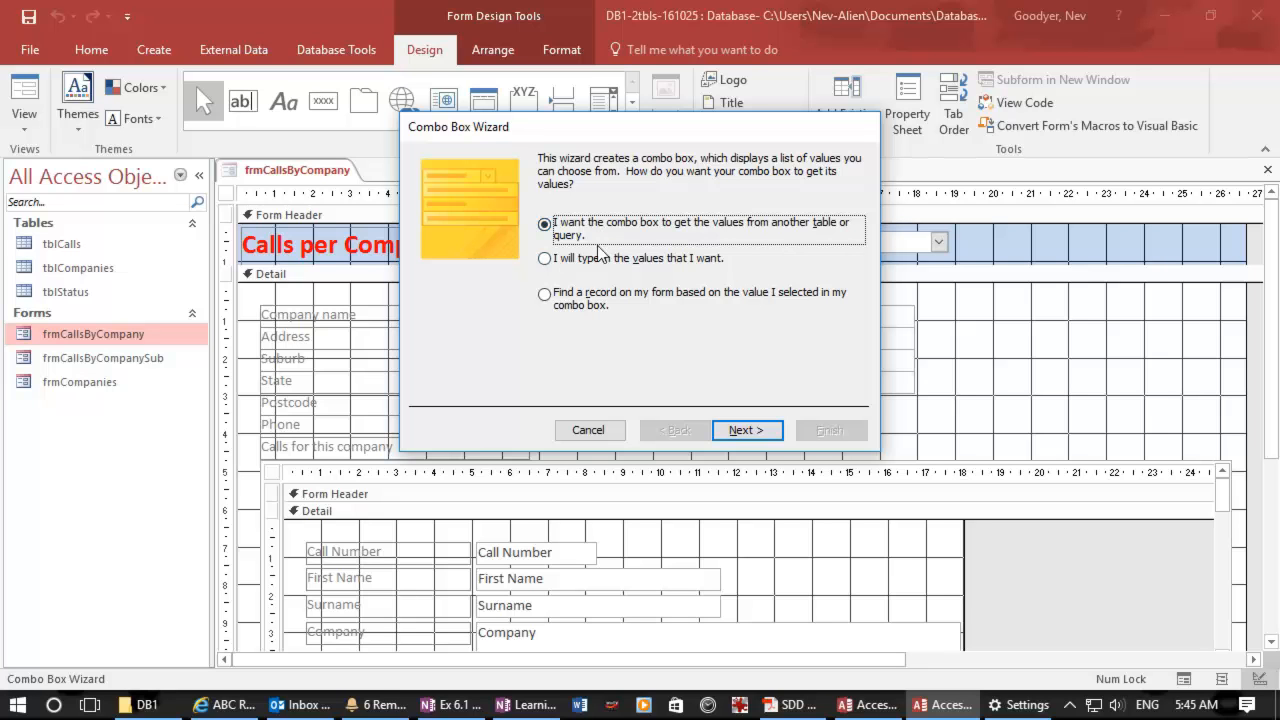
mouse_move(735, 331)
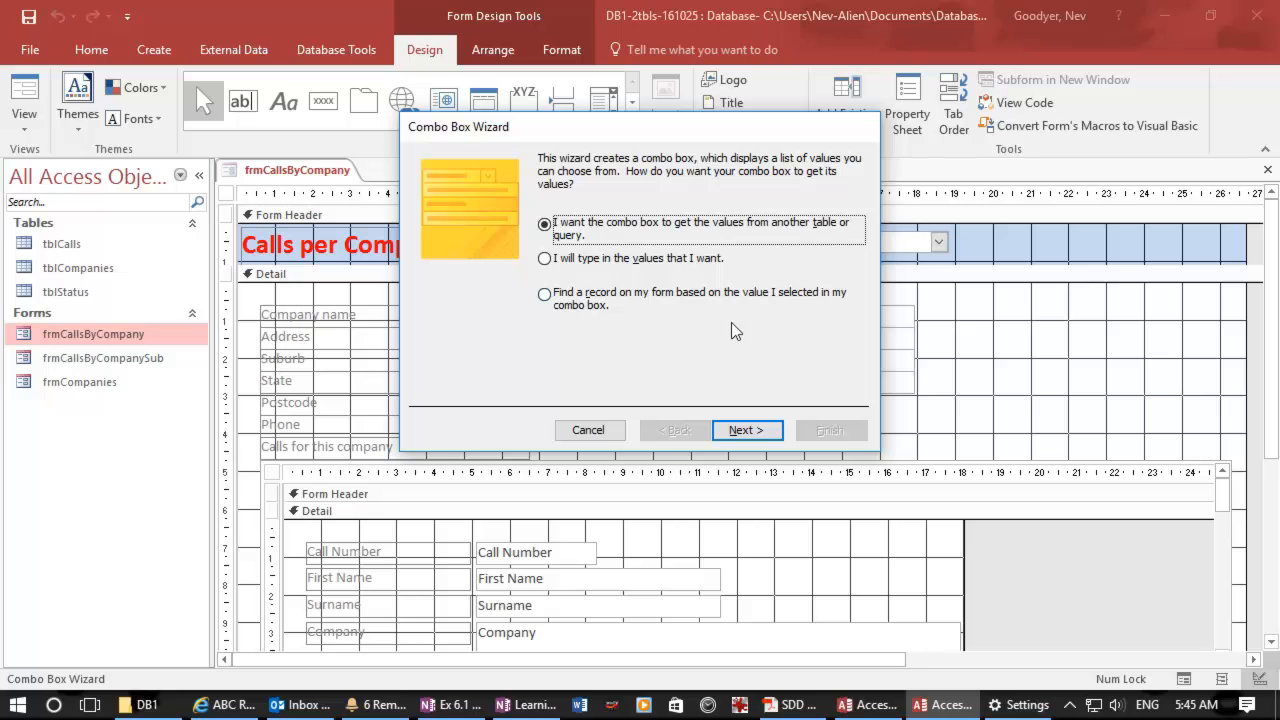
mouse_move(544, 292)
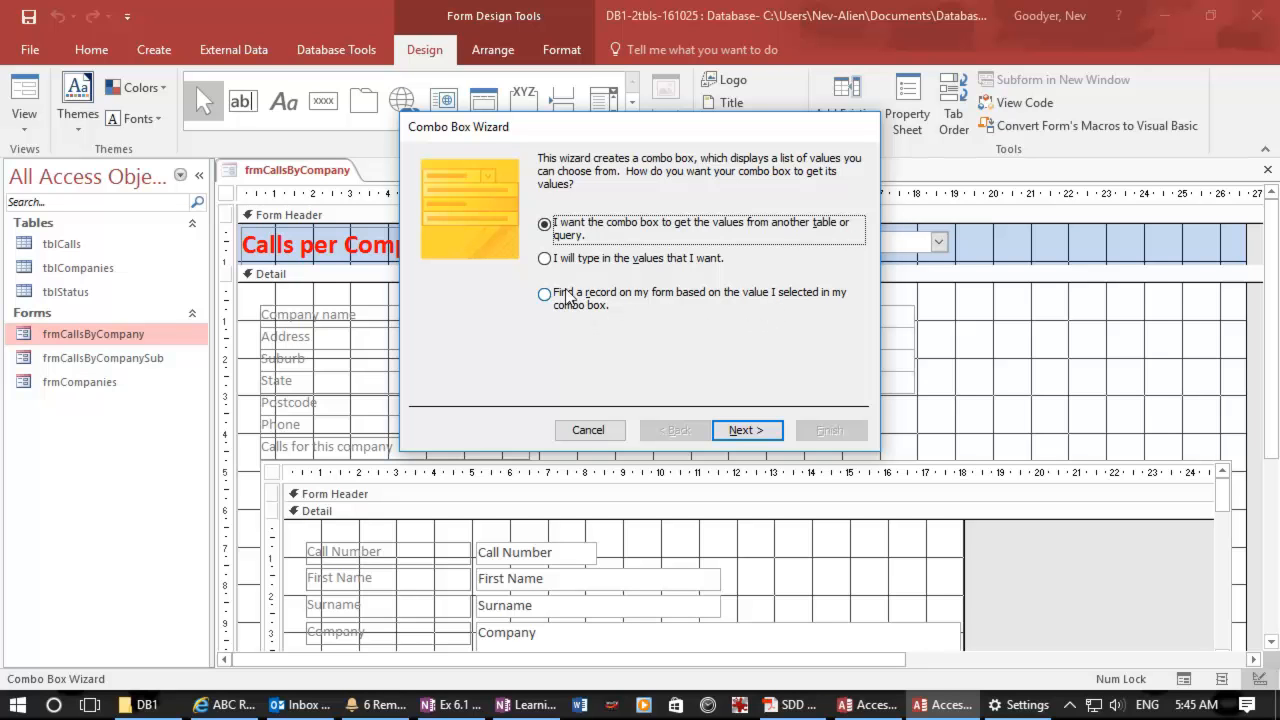
Set the combo box to find a record, listing the Company name field.
click(544, 292)
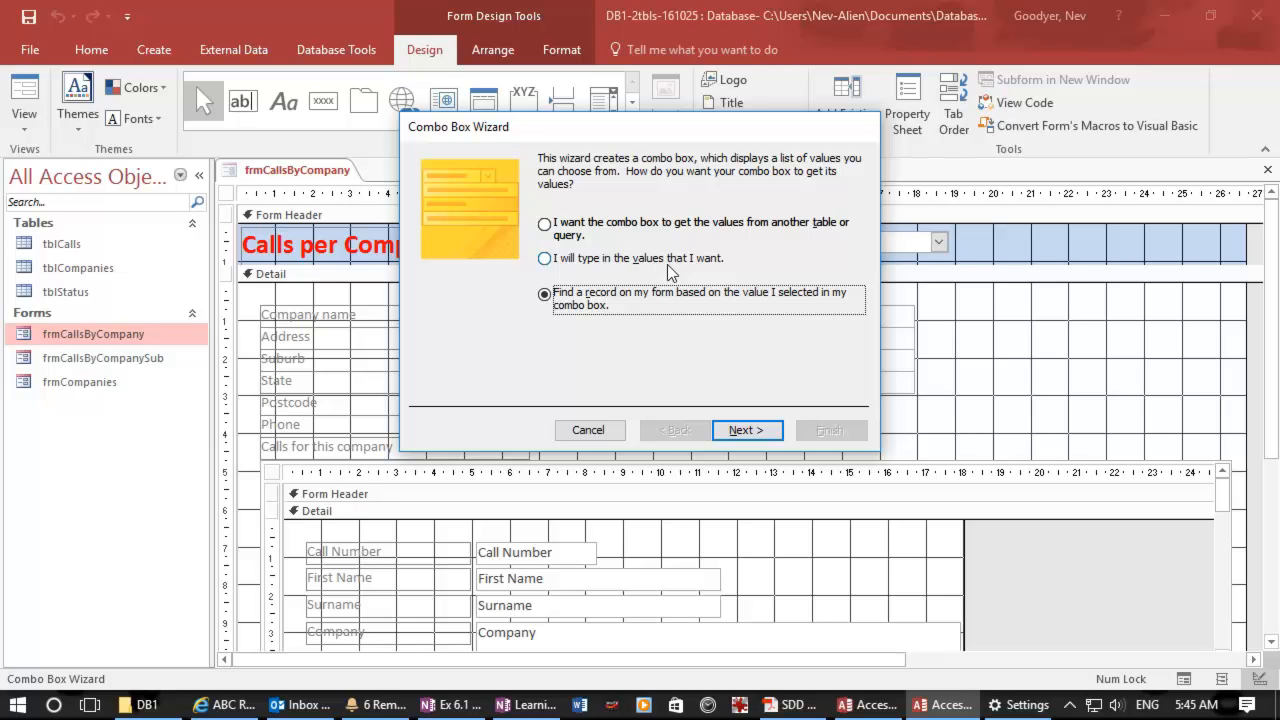
mouse_move(920, 280)
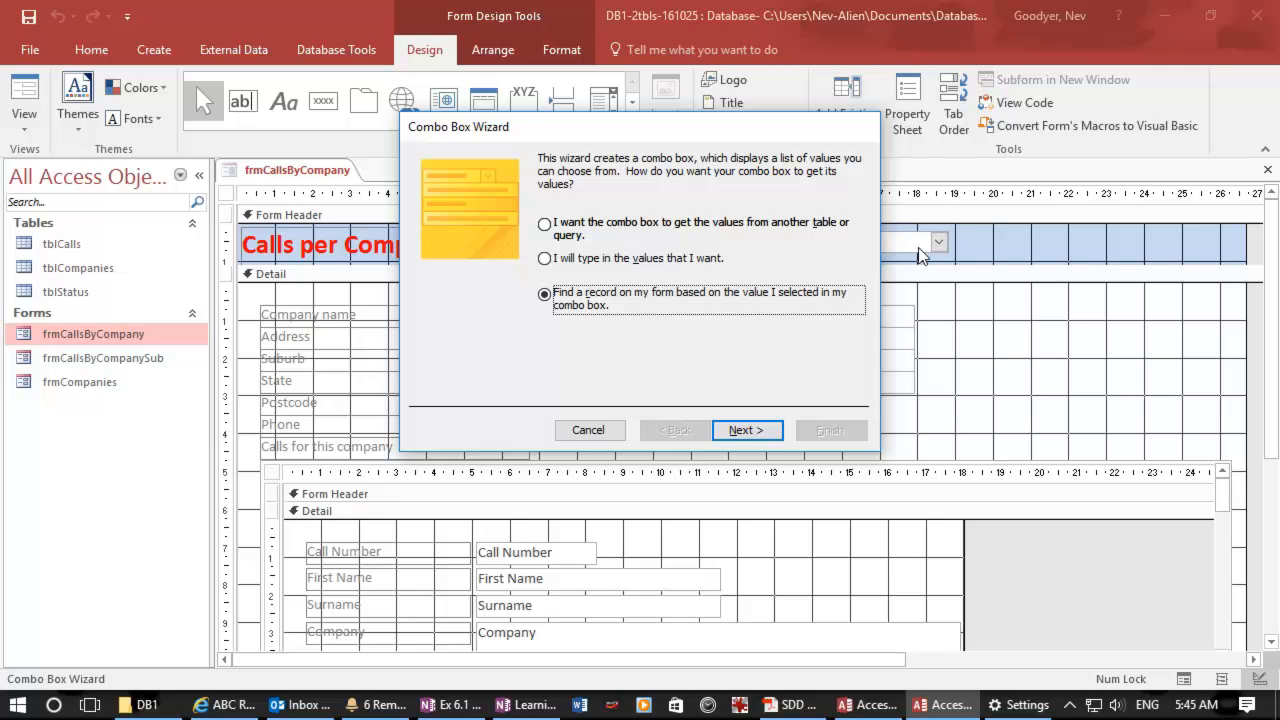
mouse_move(849, 393)
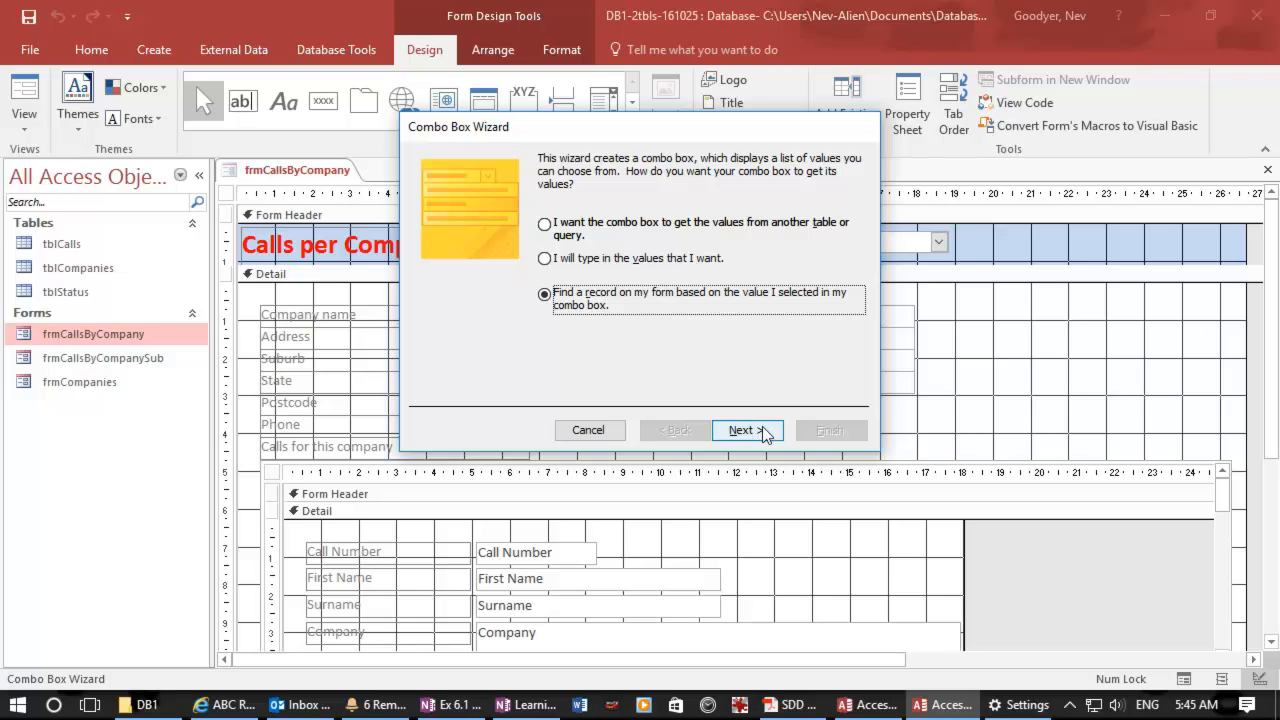
click(741, 430)
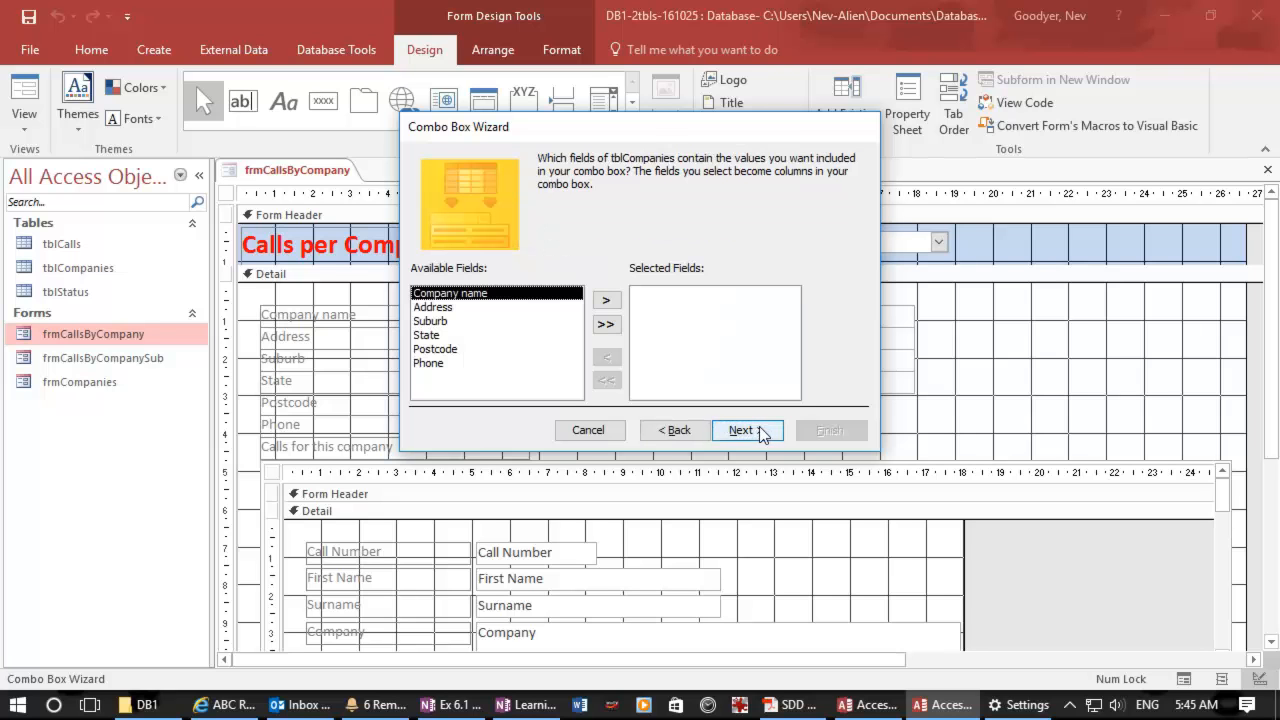
click(606, 299)
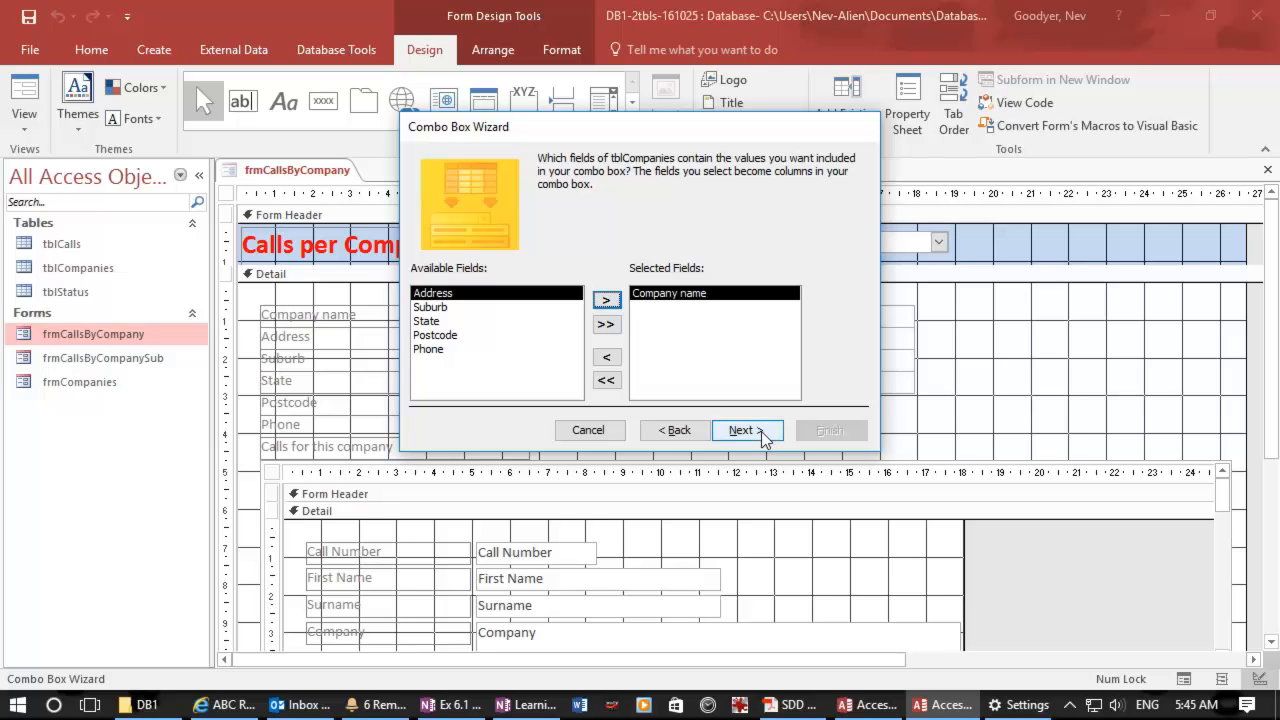
click(746, 430)
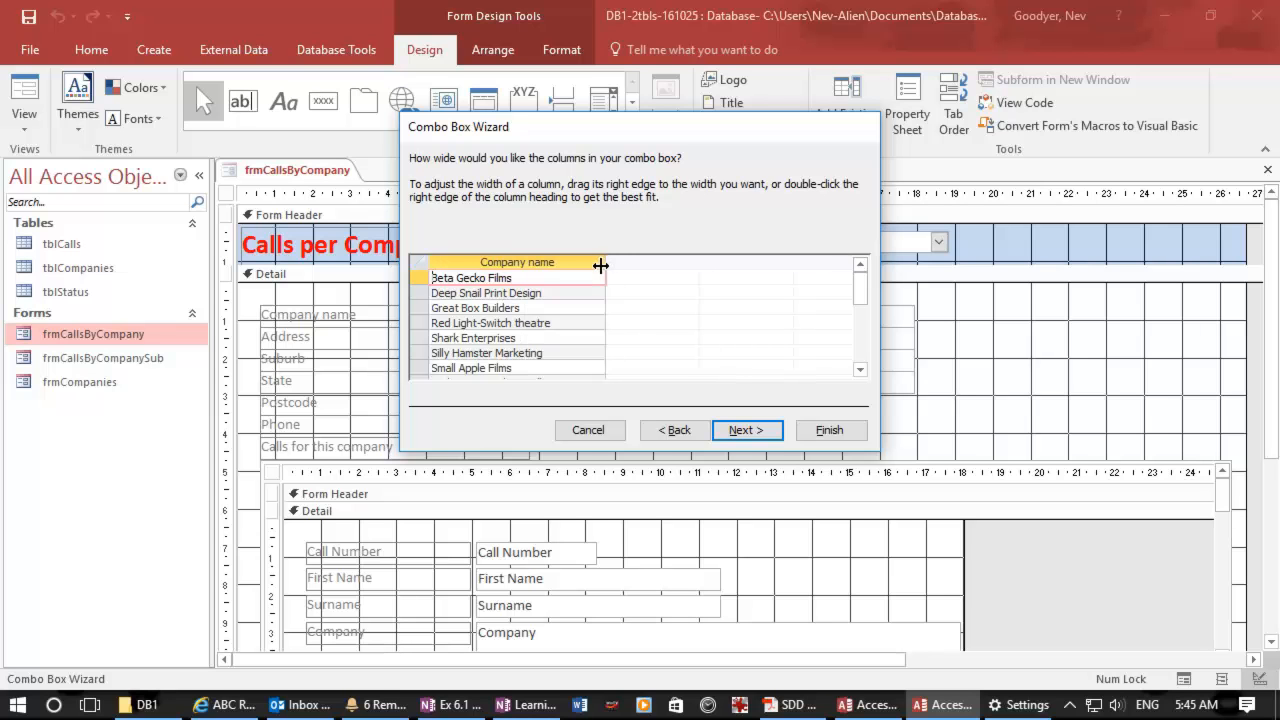
mouse_move(620, 272)
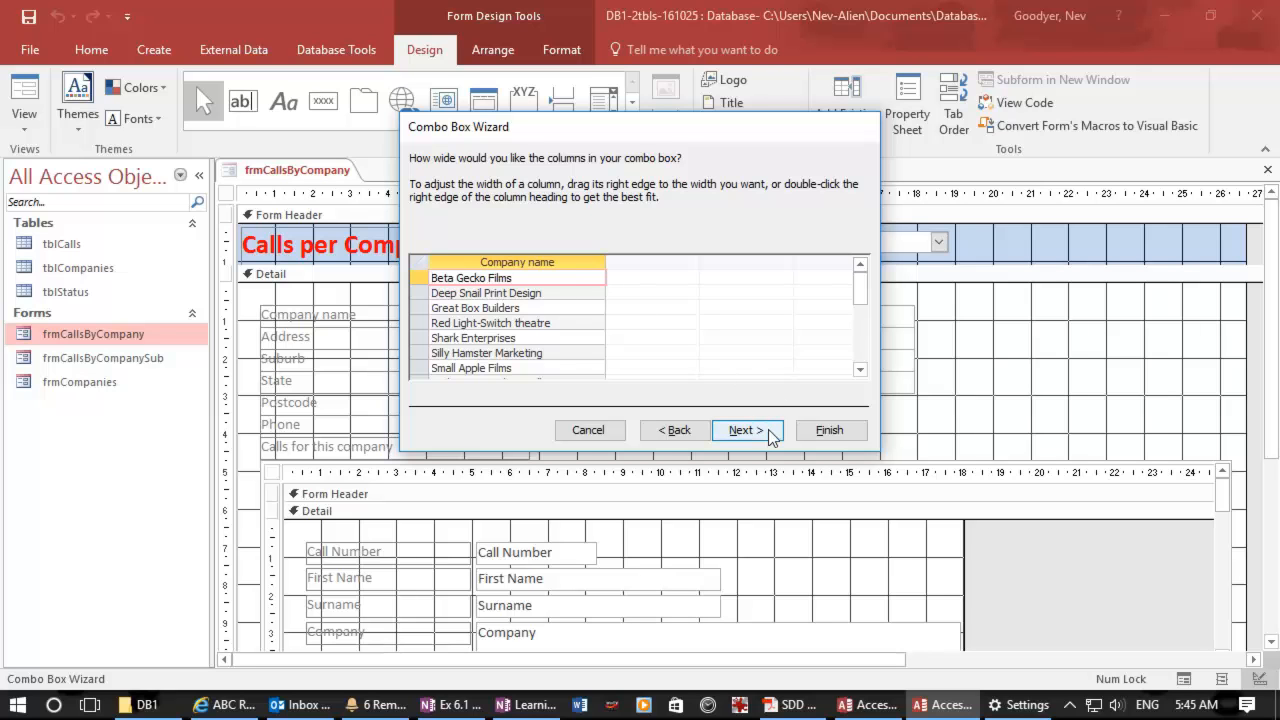
click(742, 429)
text(c)
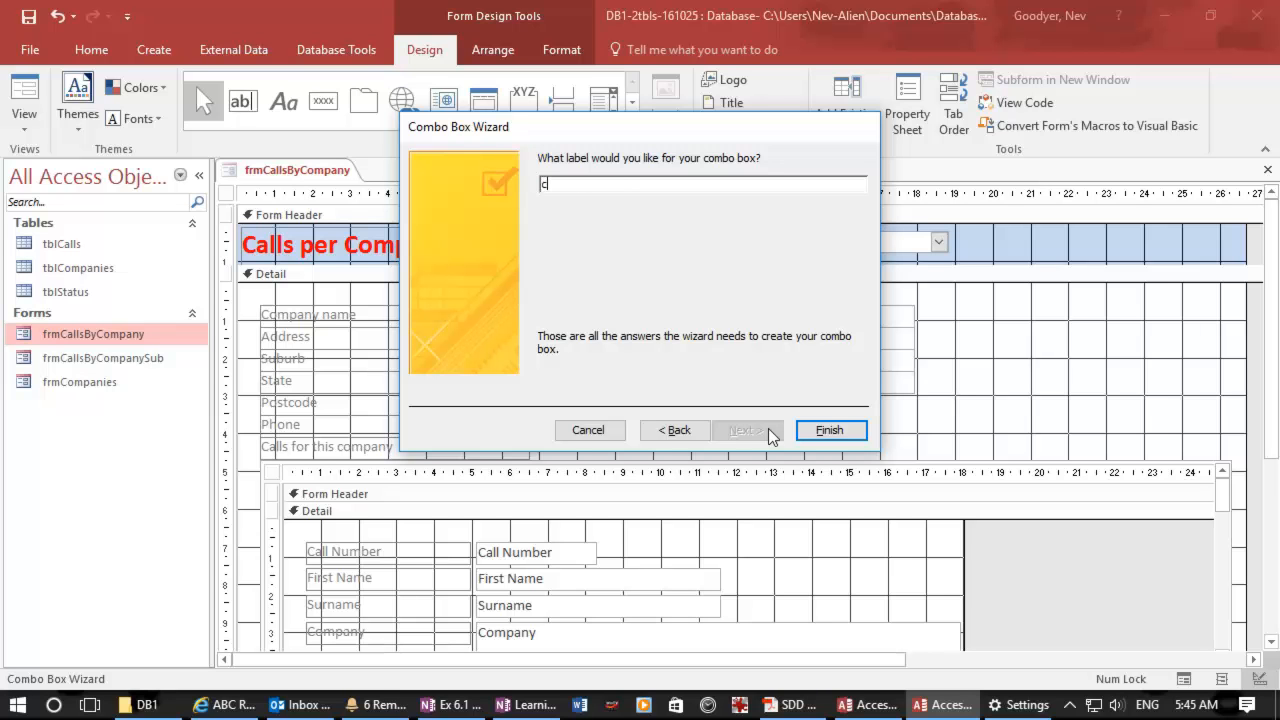
Name the combo box cboFindCompany and finish the wizard.
text(bo)
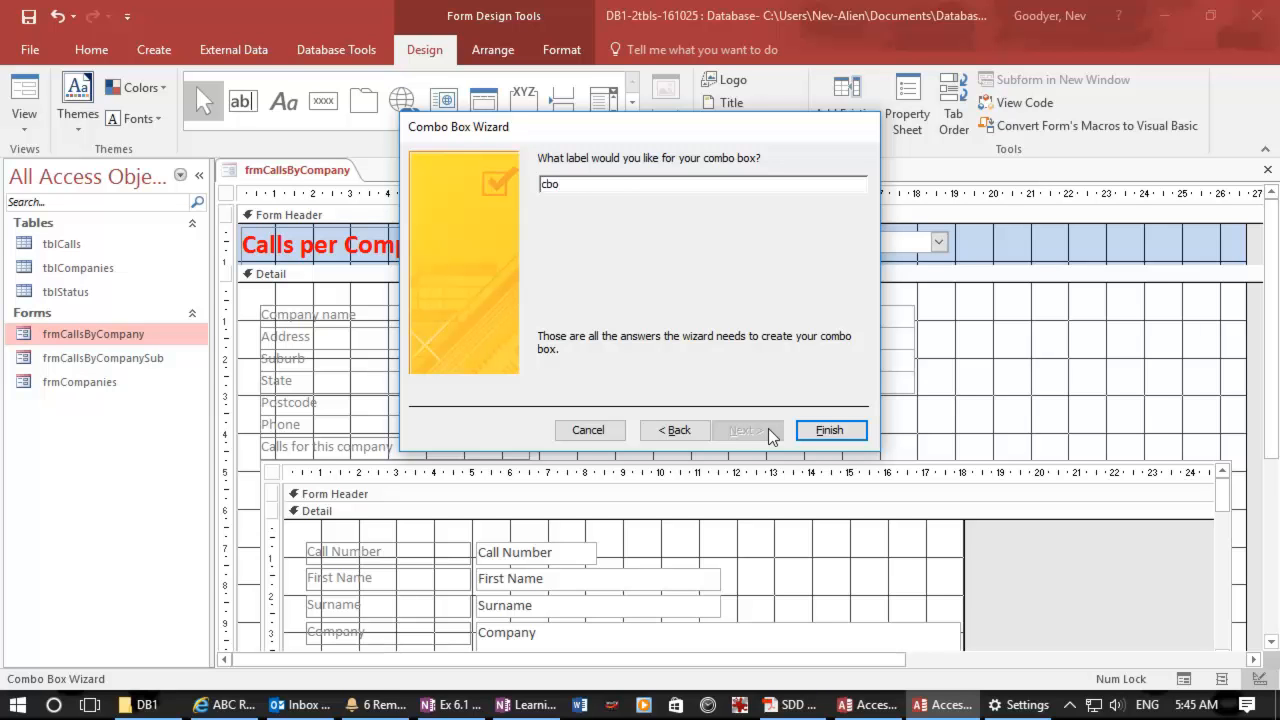
key(Backspace)
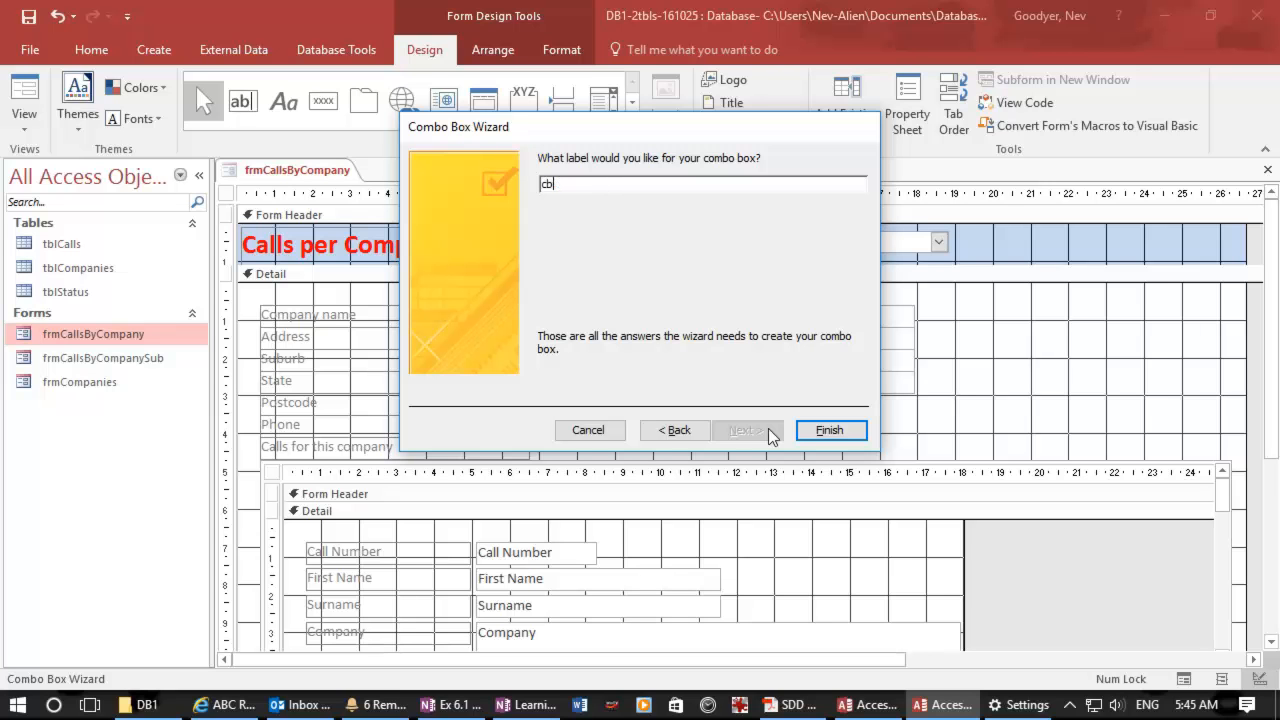
text(oF)
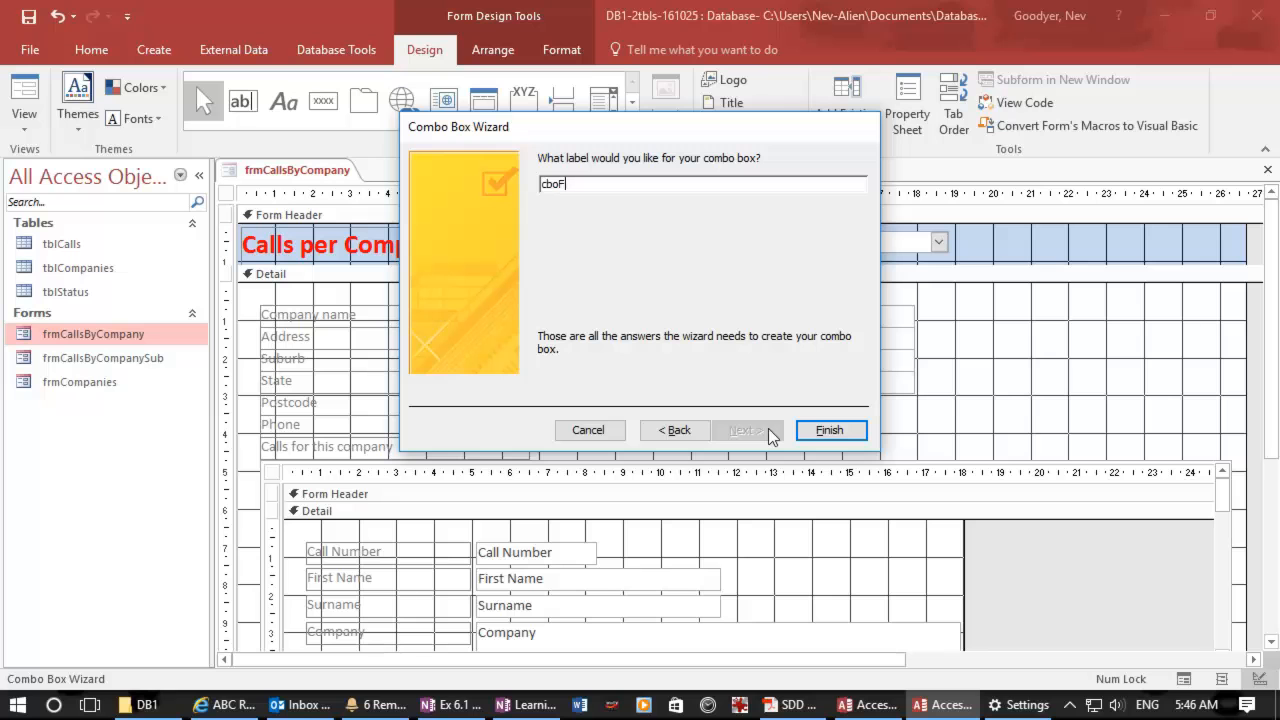
text(indCompan)
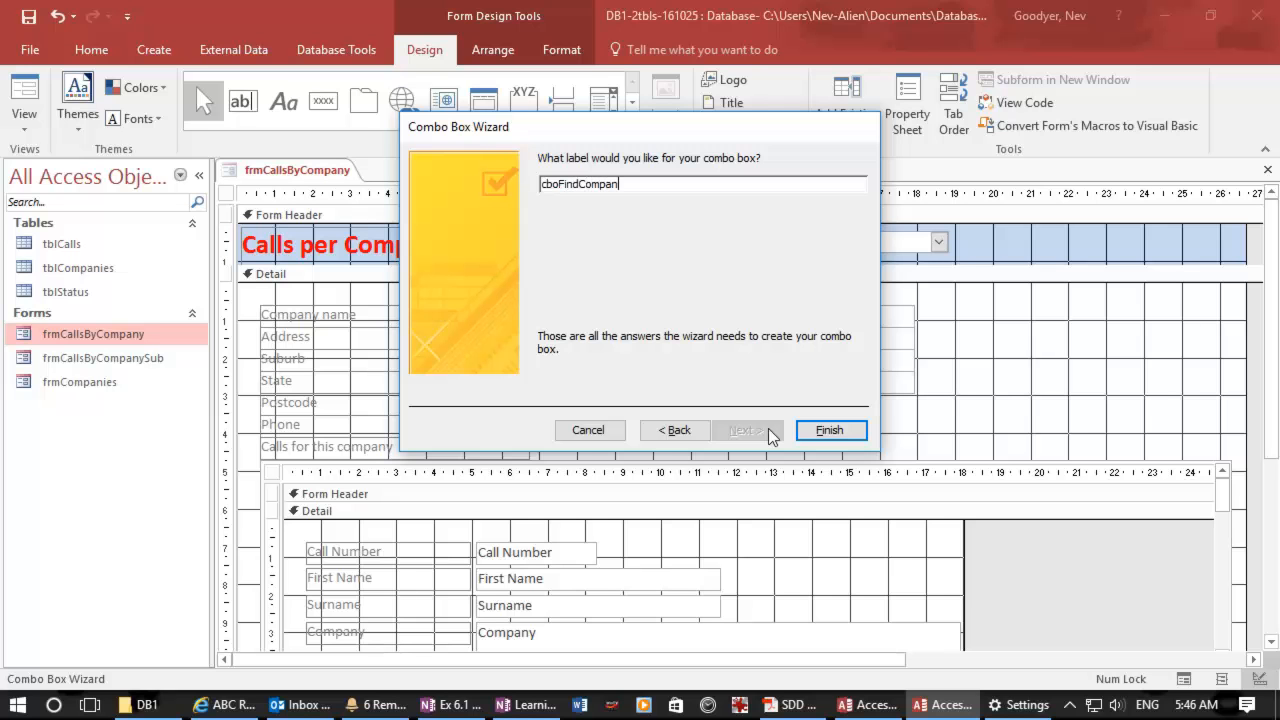
click(829, 429)
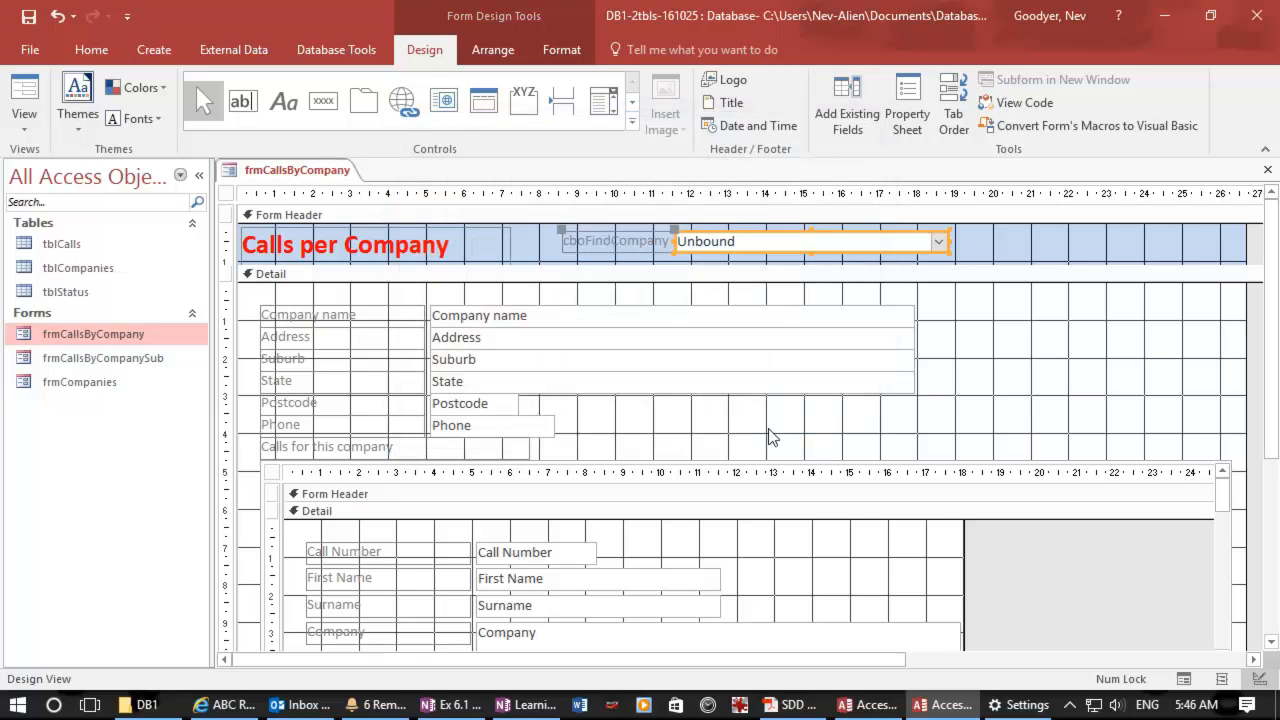
Replace the cboFindCompany label text with 'Find the company'.
click(615, 241)
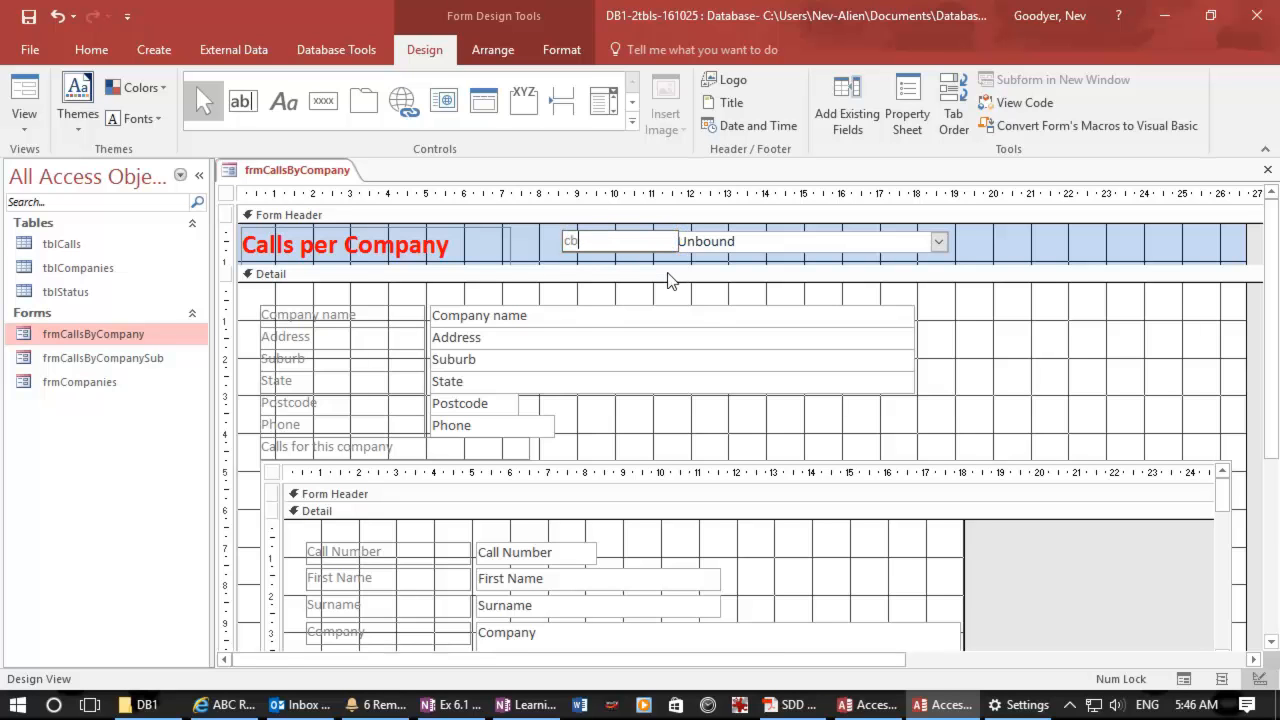
text(Fin)
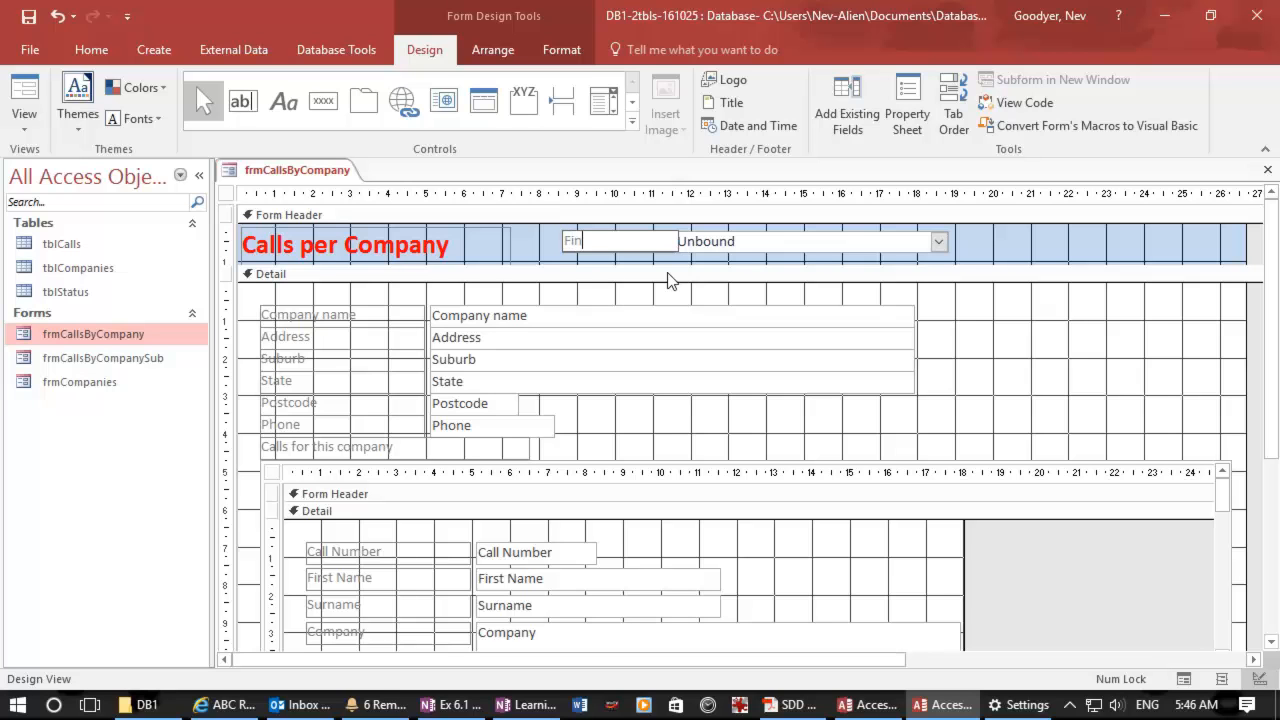
text(Find the com)
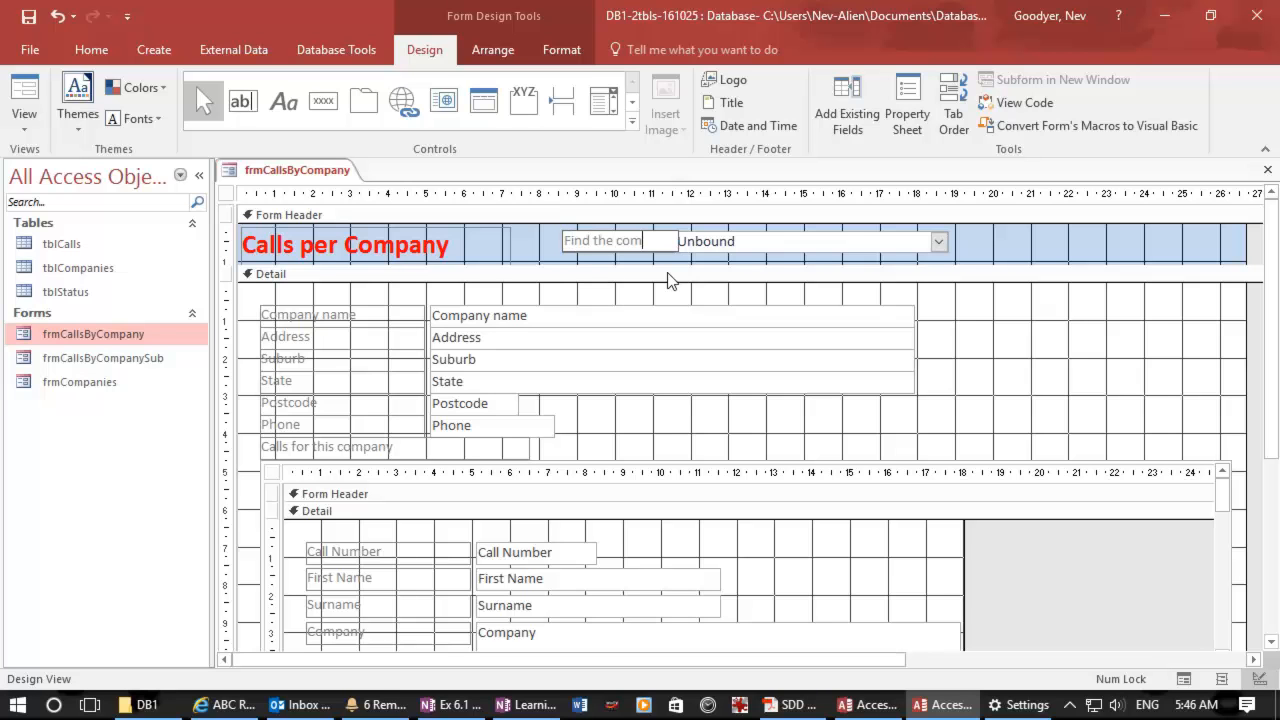
click(810, 241)
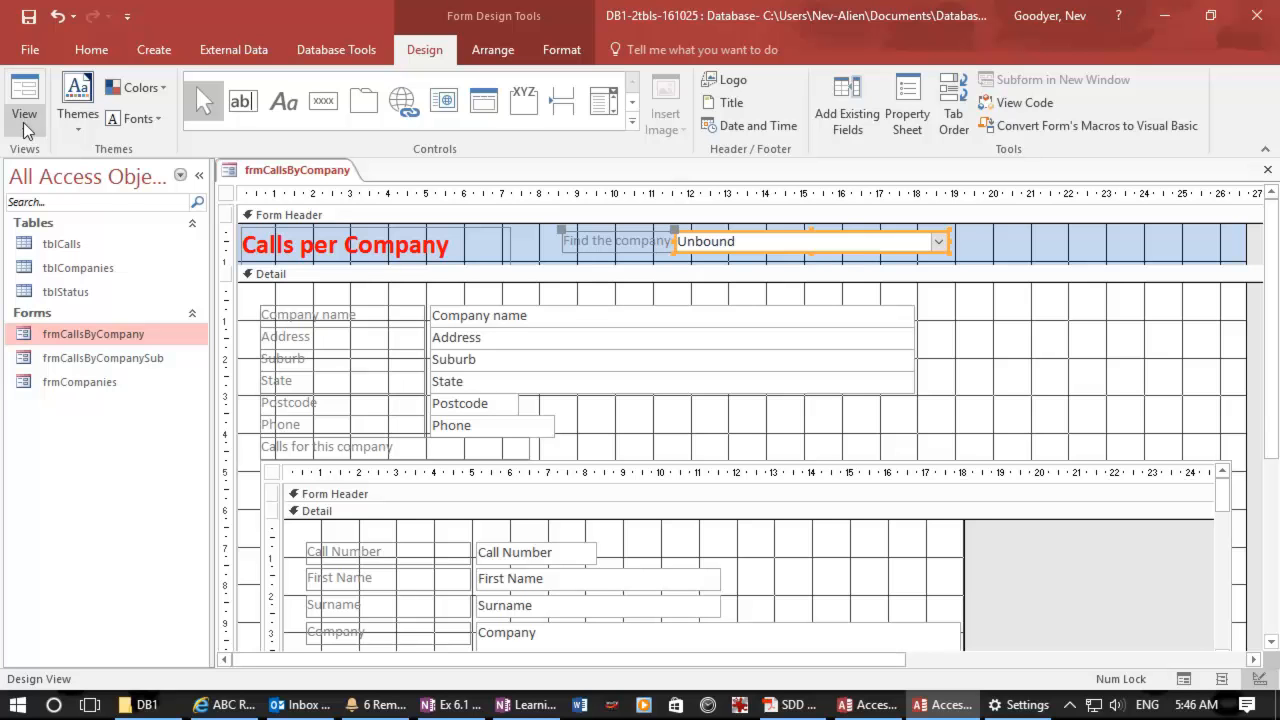
In Form View, jump to Deep Snail Print Design, Small Apple Films, then The Blue Moose Web Design Company.
click(24, 95)
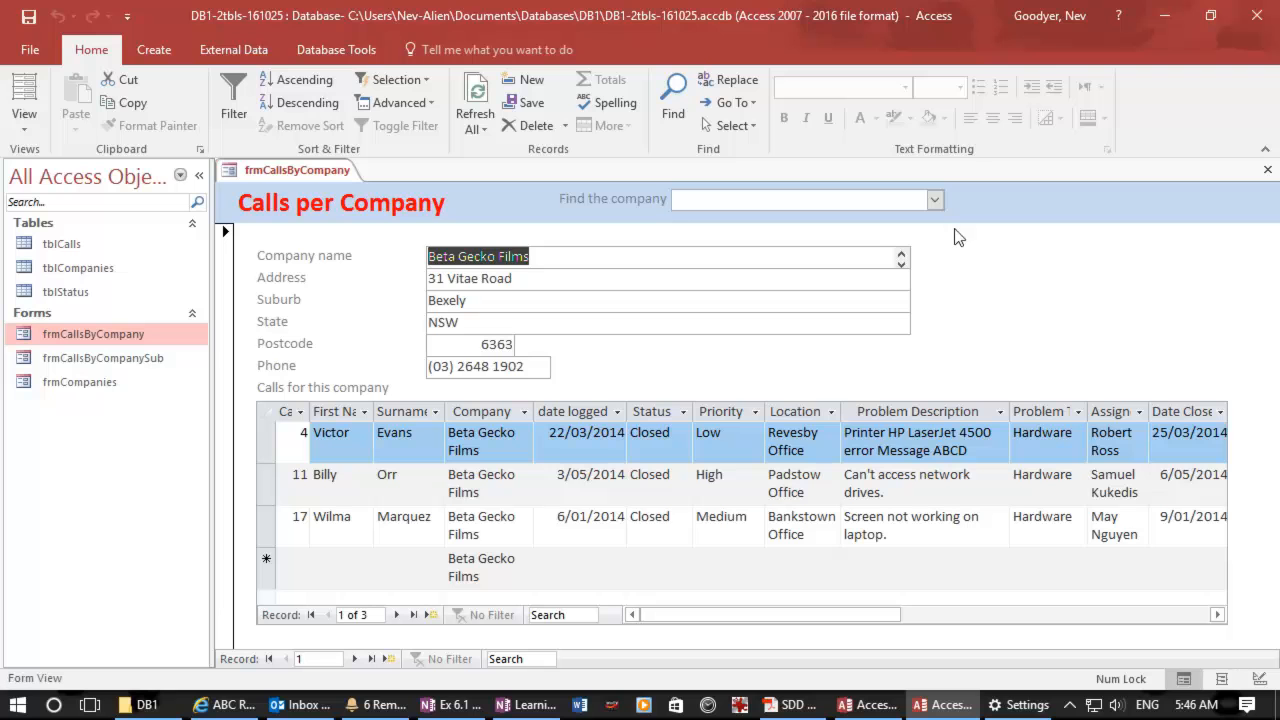
click(933, 199)
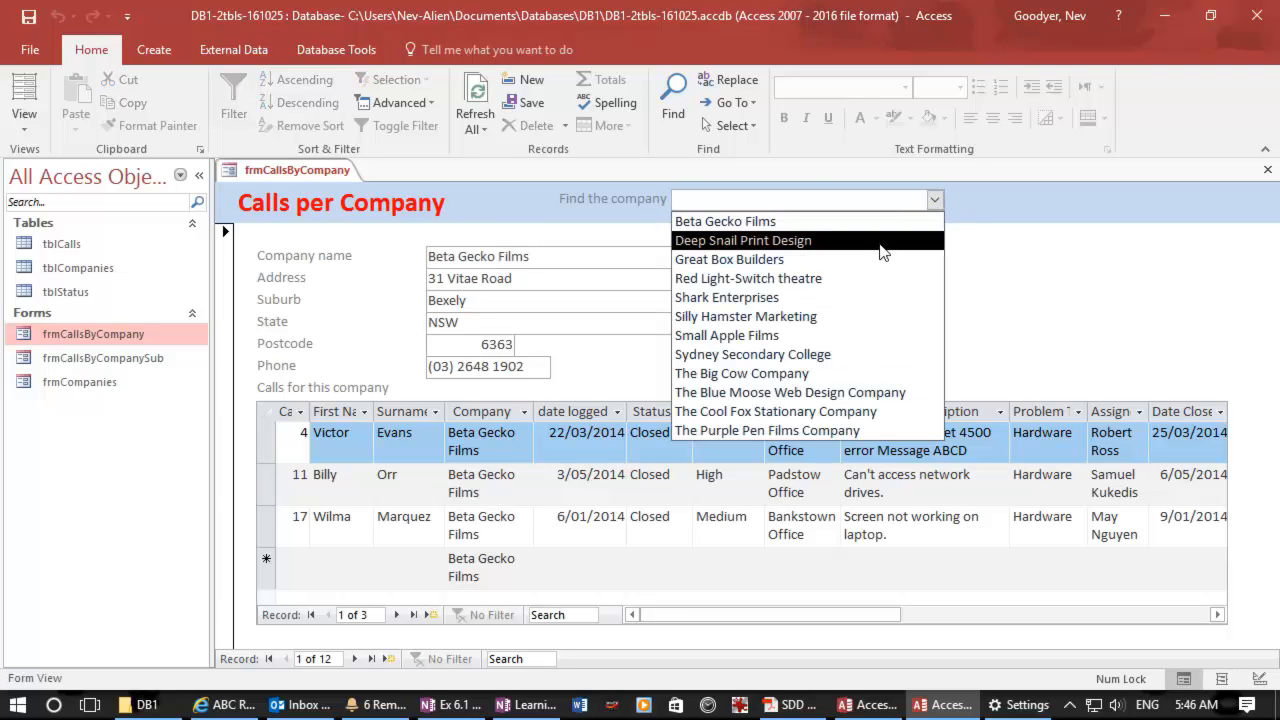
click(742, 240)
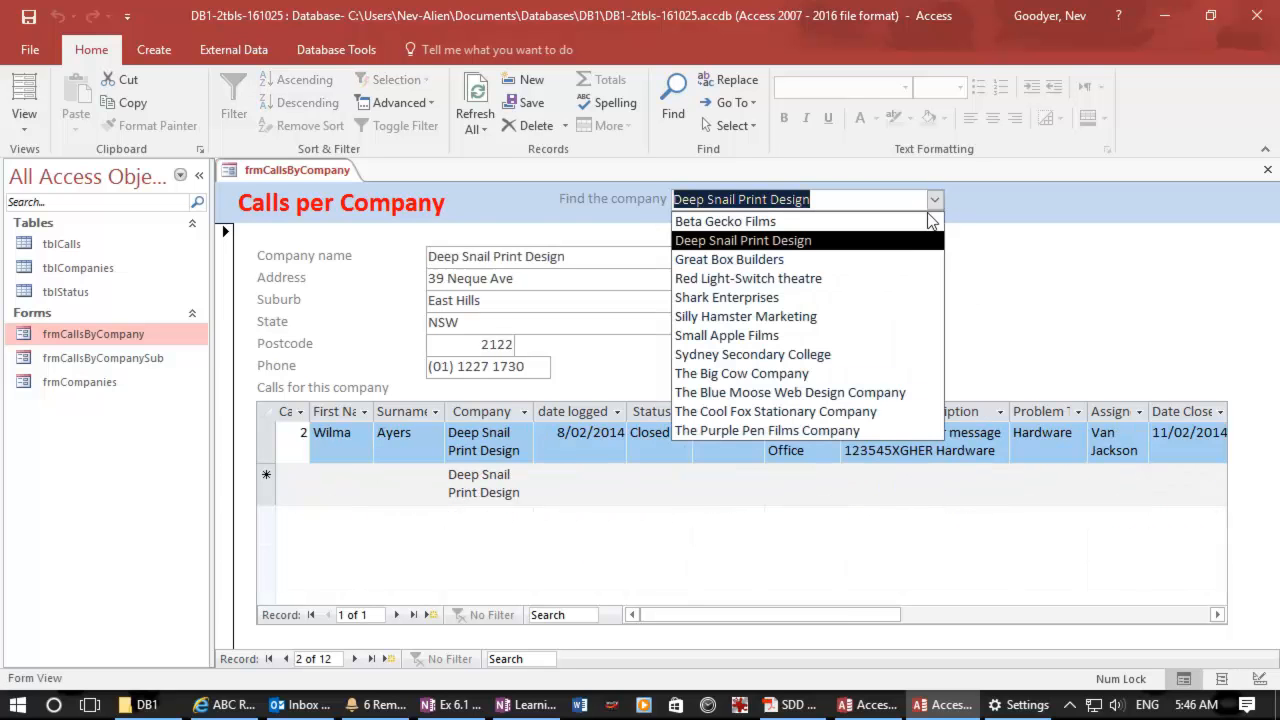
click(727, 335)
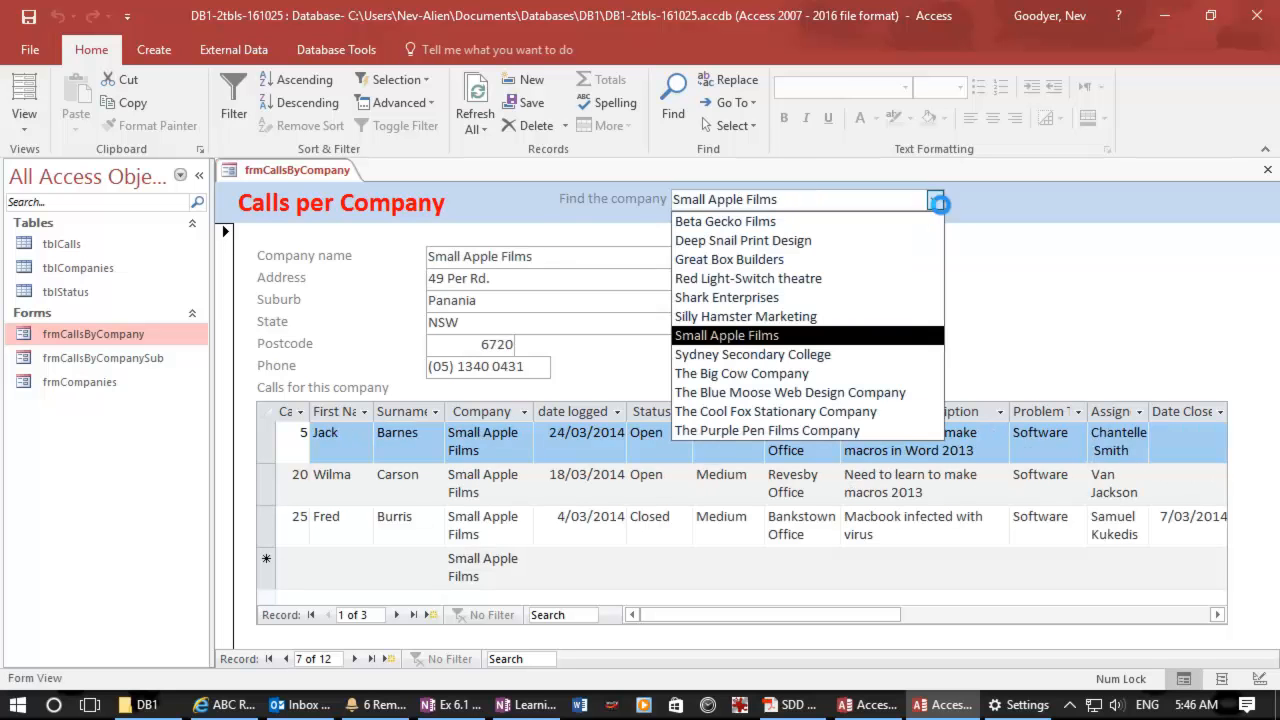
click(790, 392)
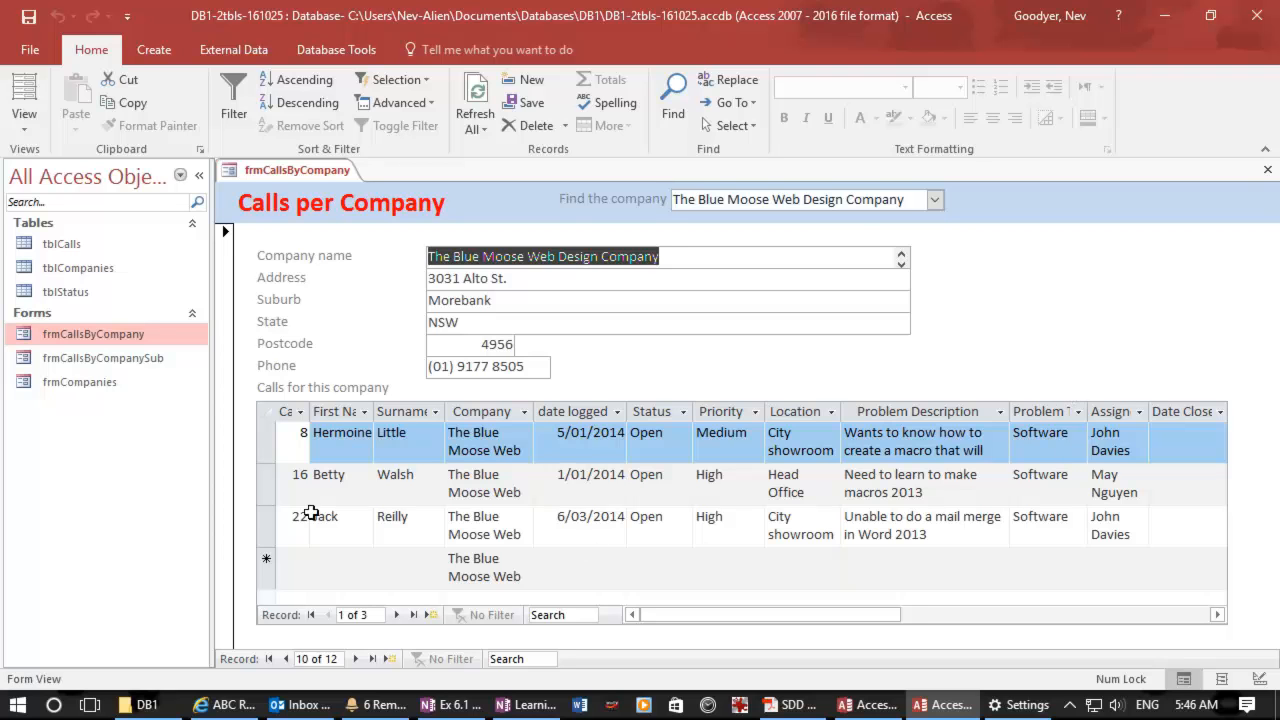
click(328, 474)
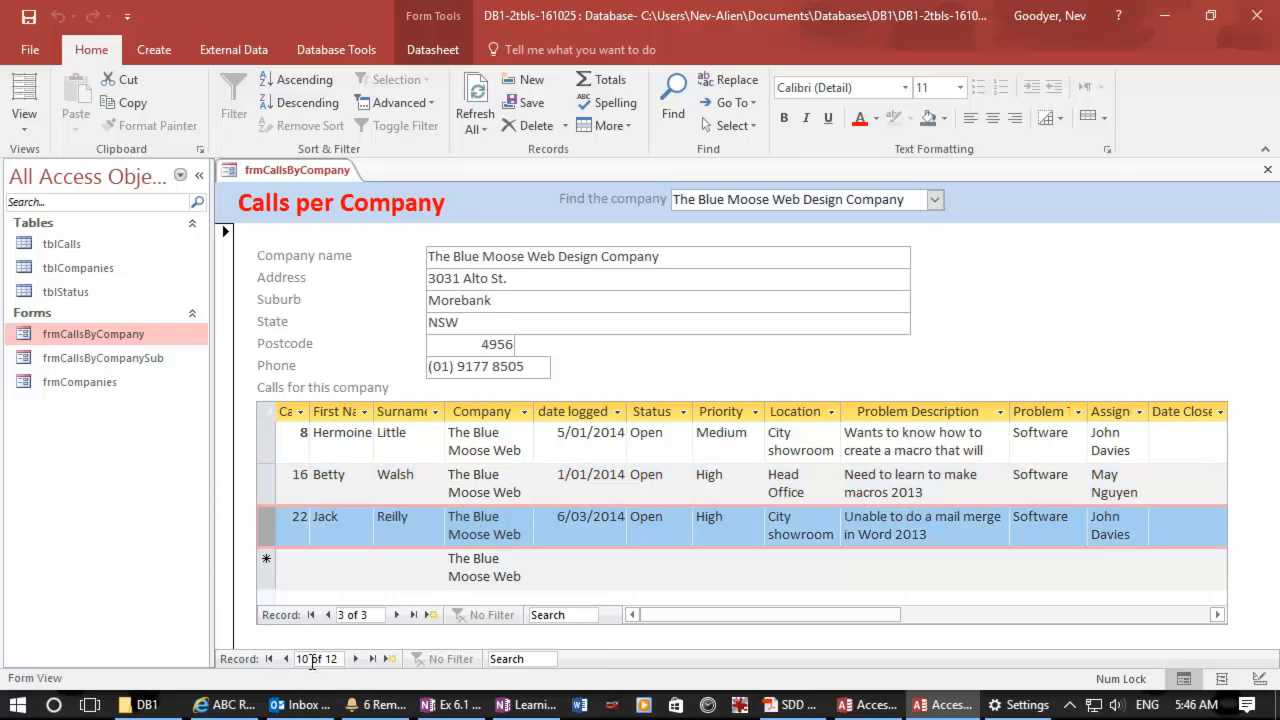
mouse_move(318, 658)
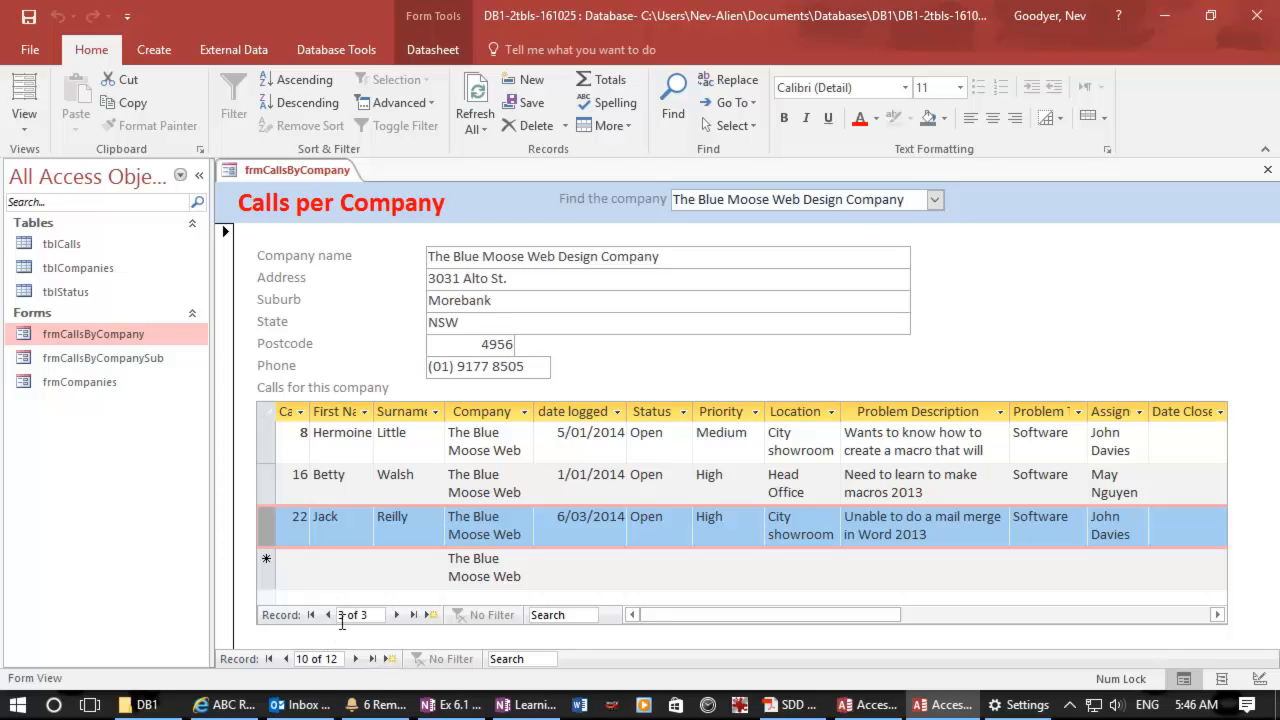
mouse_move(355, 614)
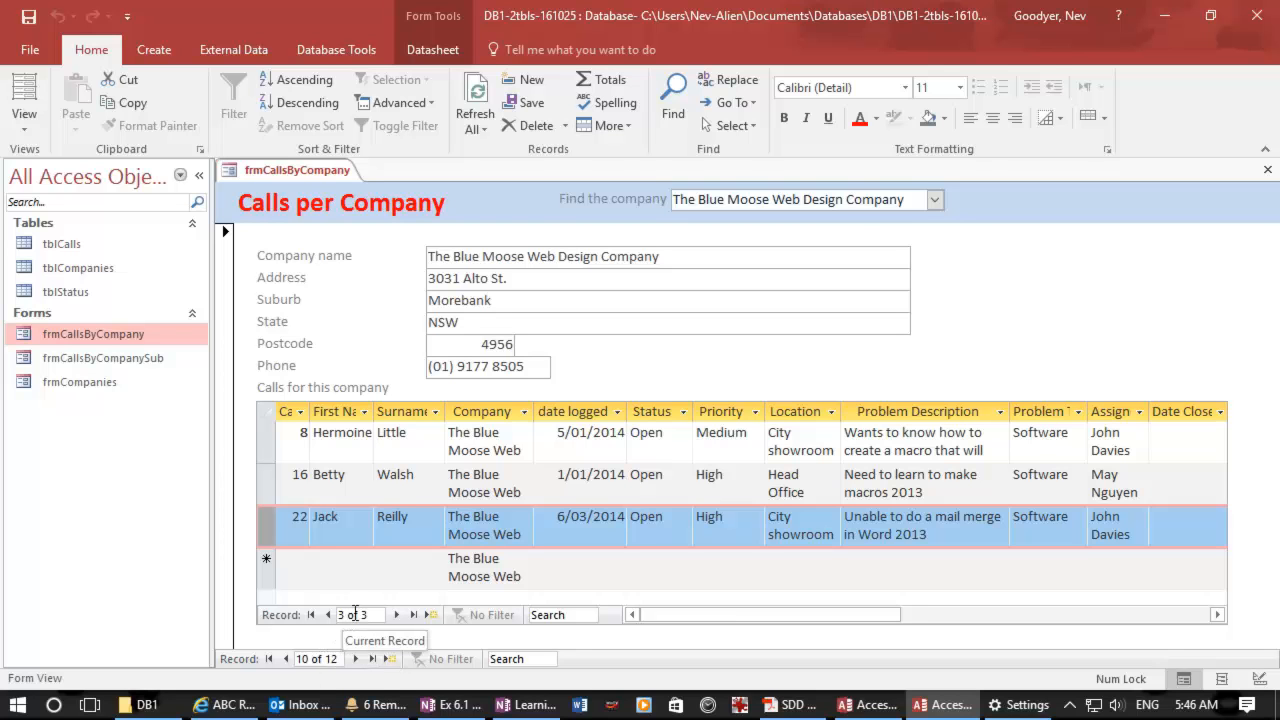
mouse_move(1160, 184)
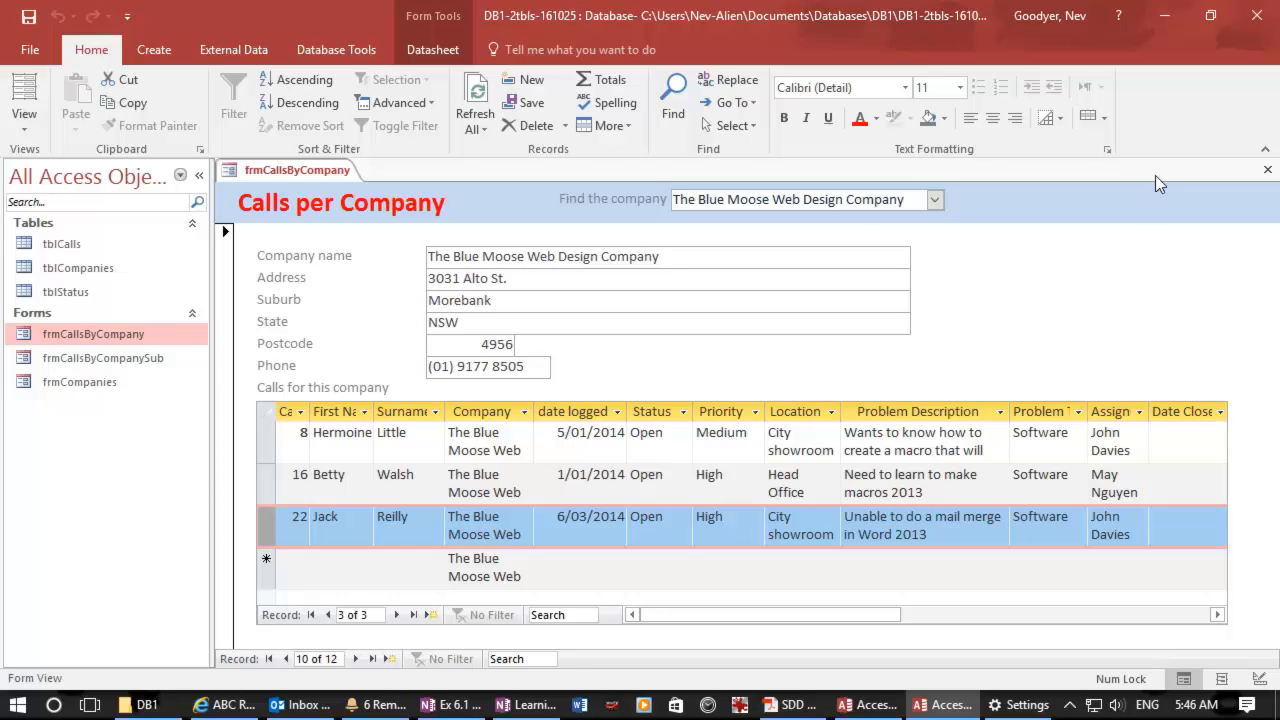